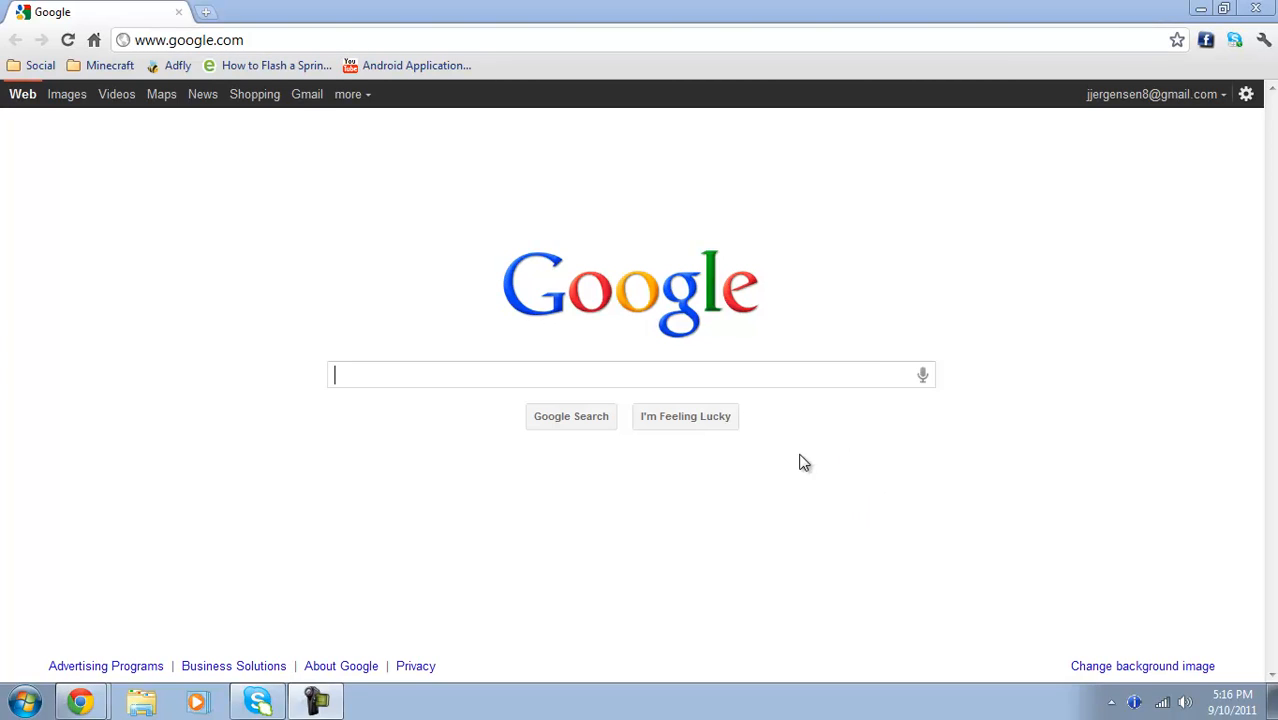
Enter the Bukkit wiki address and reach the Setting_up_a_server Windows instructions
click(189, 40)
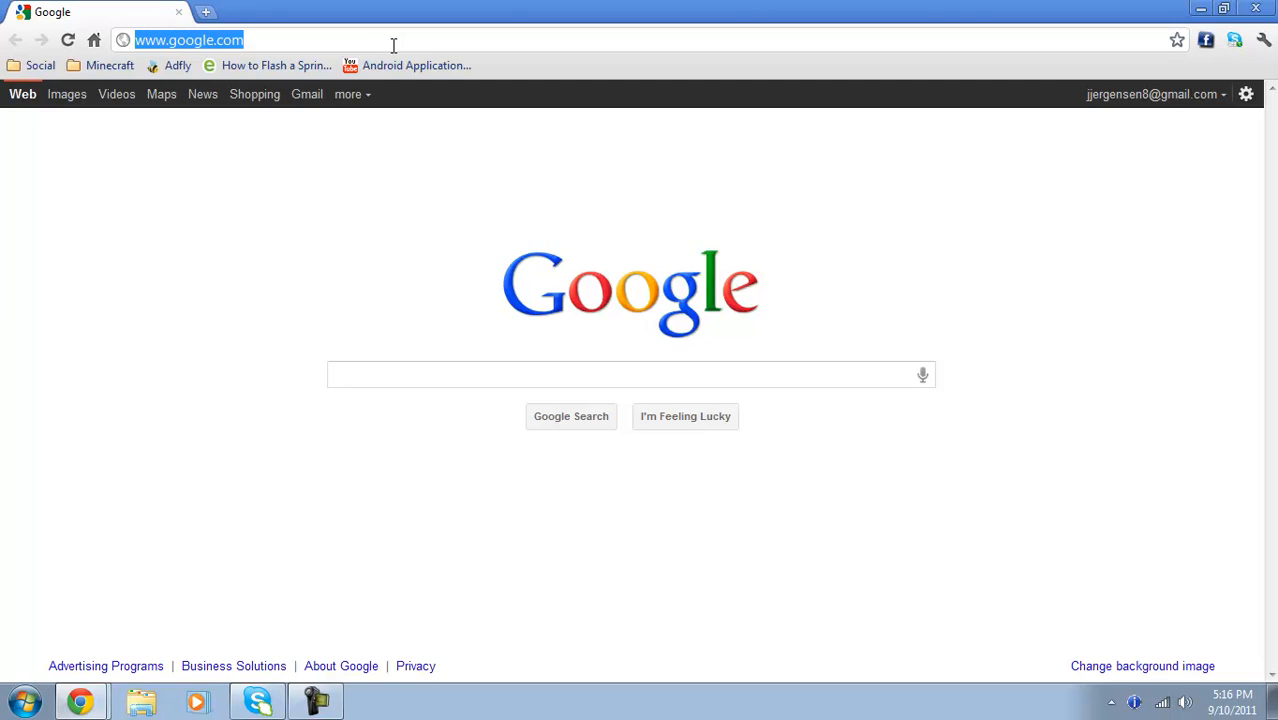
click(631, 374)
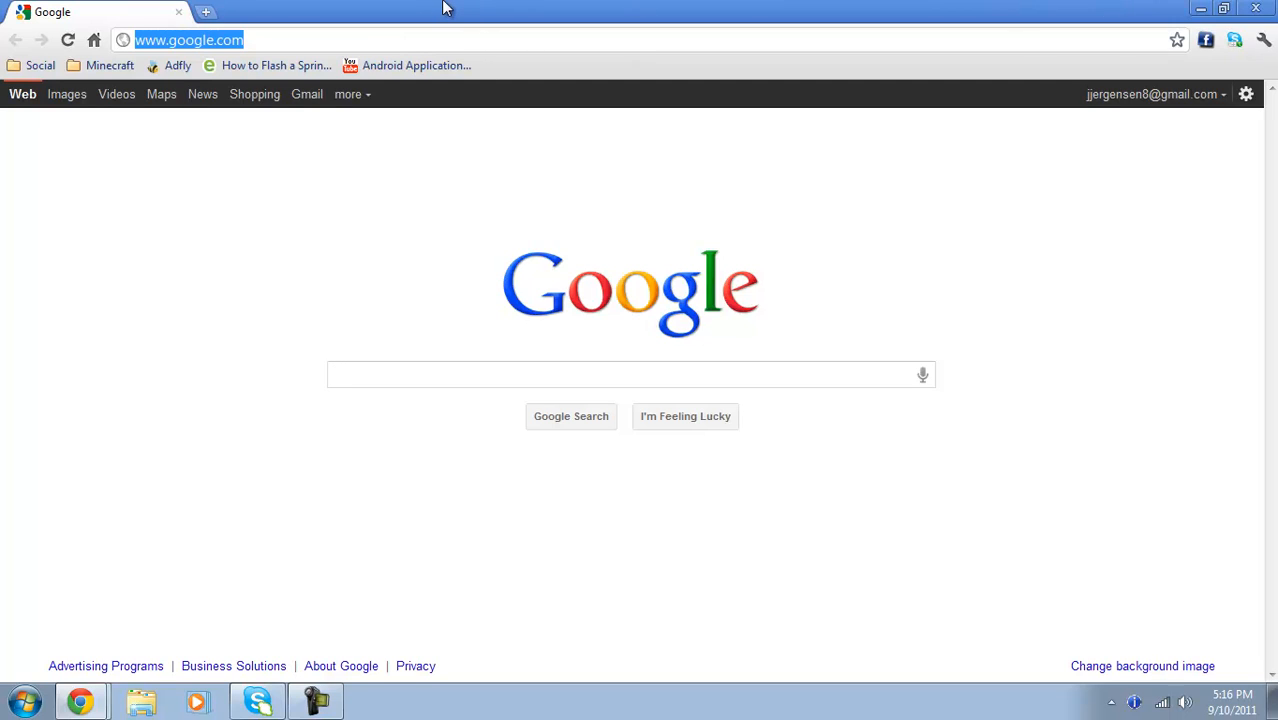
text(bukkit.org/Setting_up_a_server)
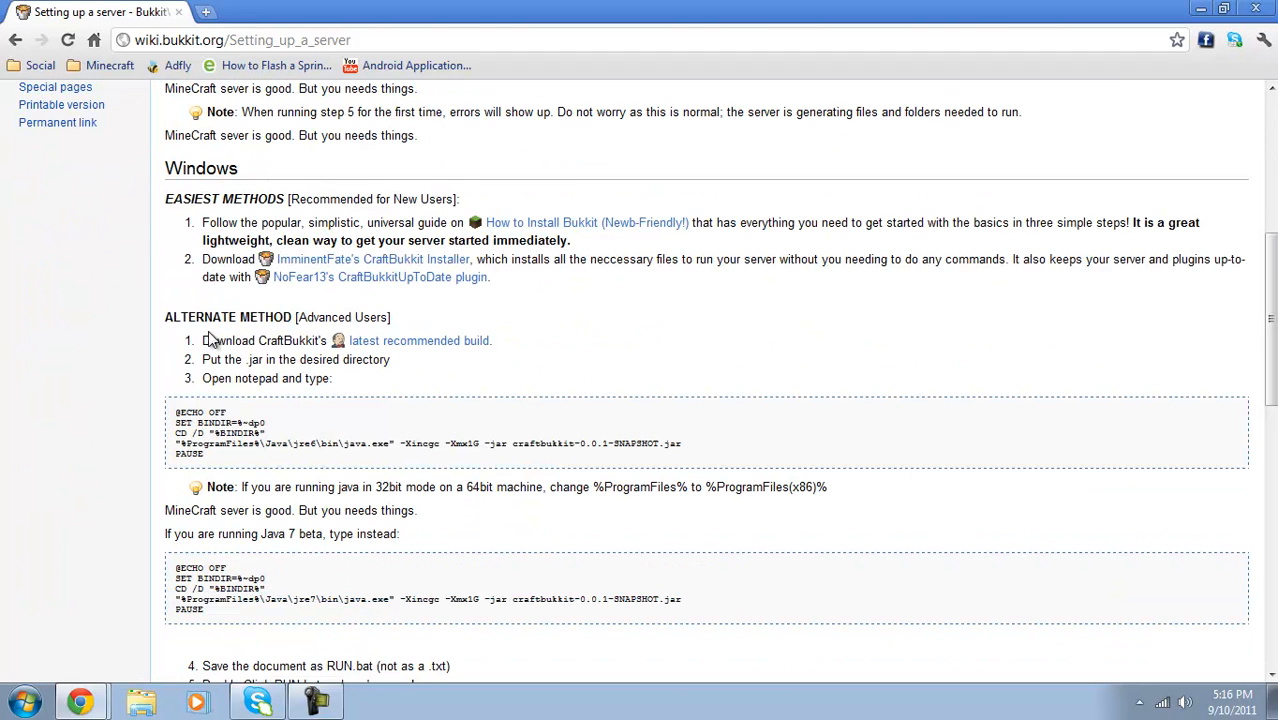
Download the latest recommended CraftBukkit build, then bring the desktop to the front
click(418, 340)
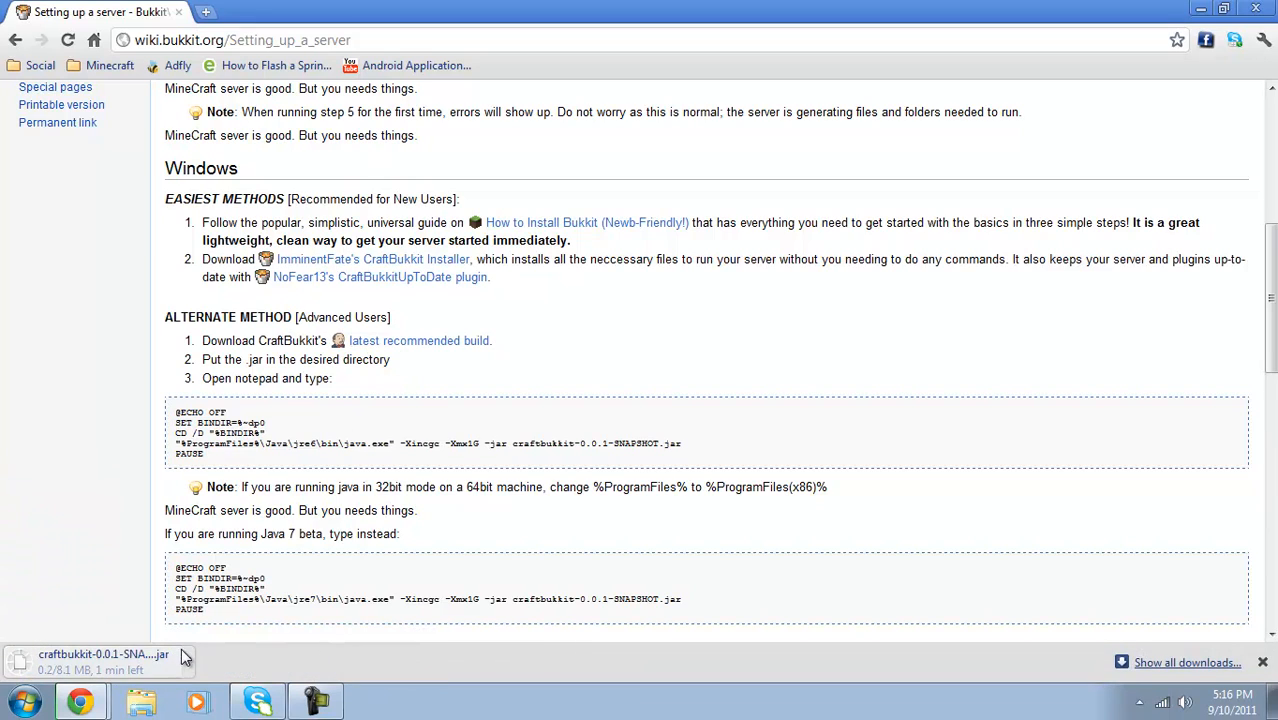
mouse_move(185, 660)
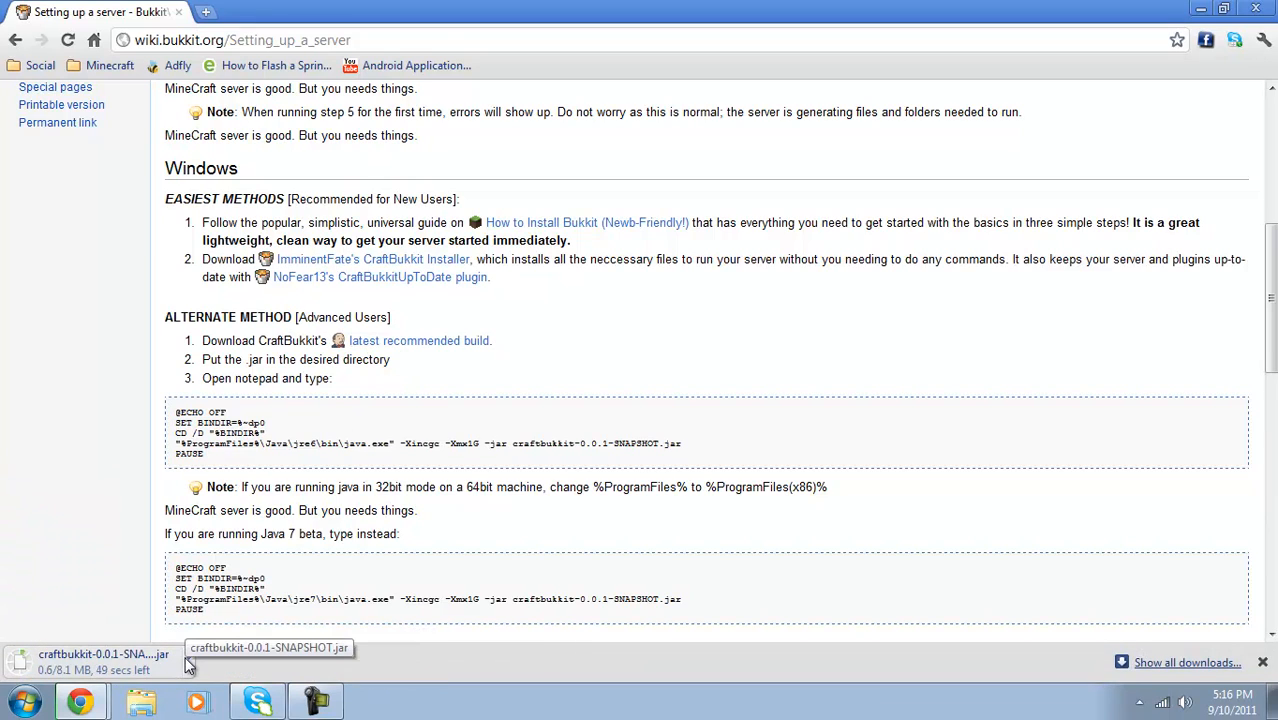
drag(175, 422, 680, 443)
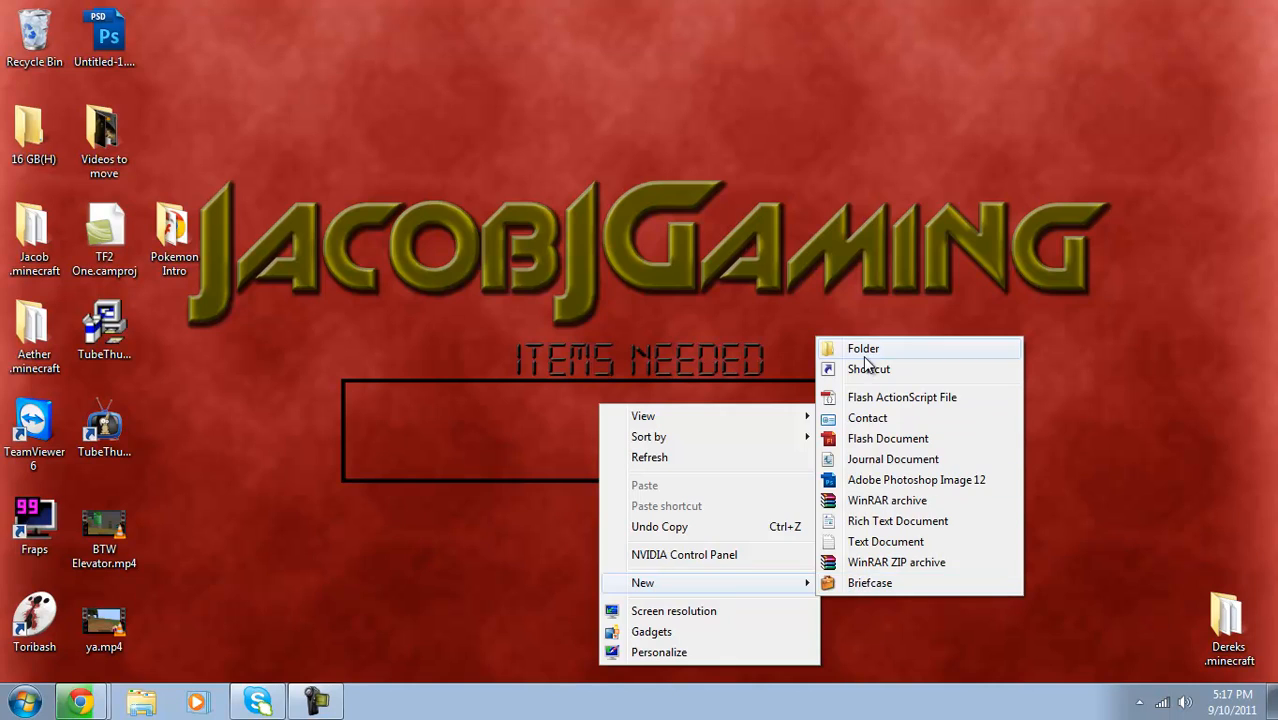
Make a desktop folder named Bukkit and create an empty run.bat file inside it
click(863, 348)
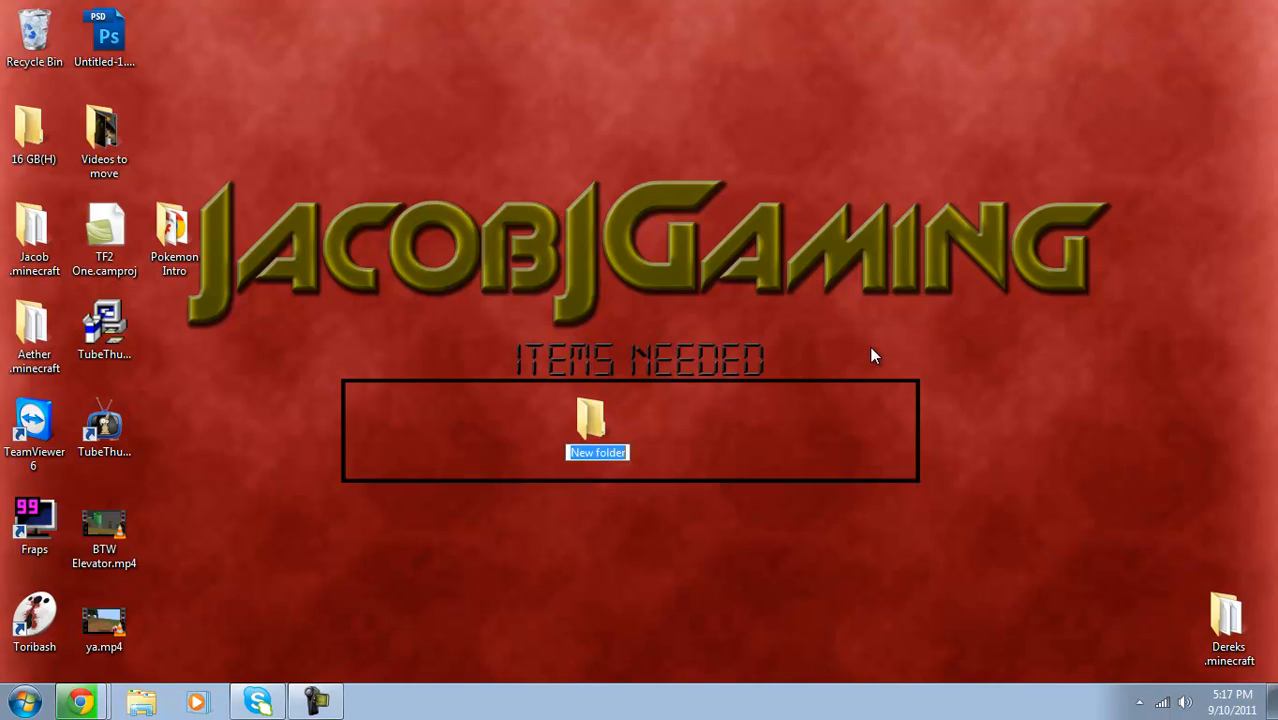
text(Bukki)
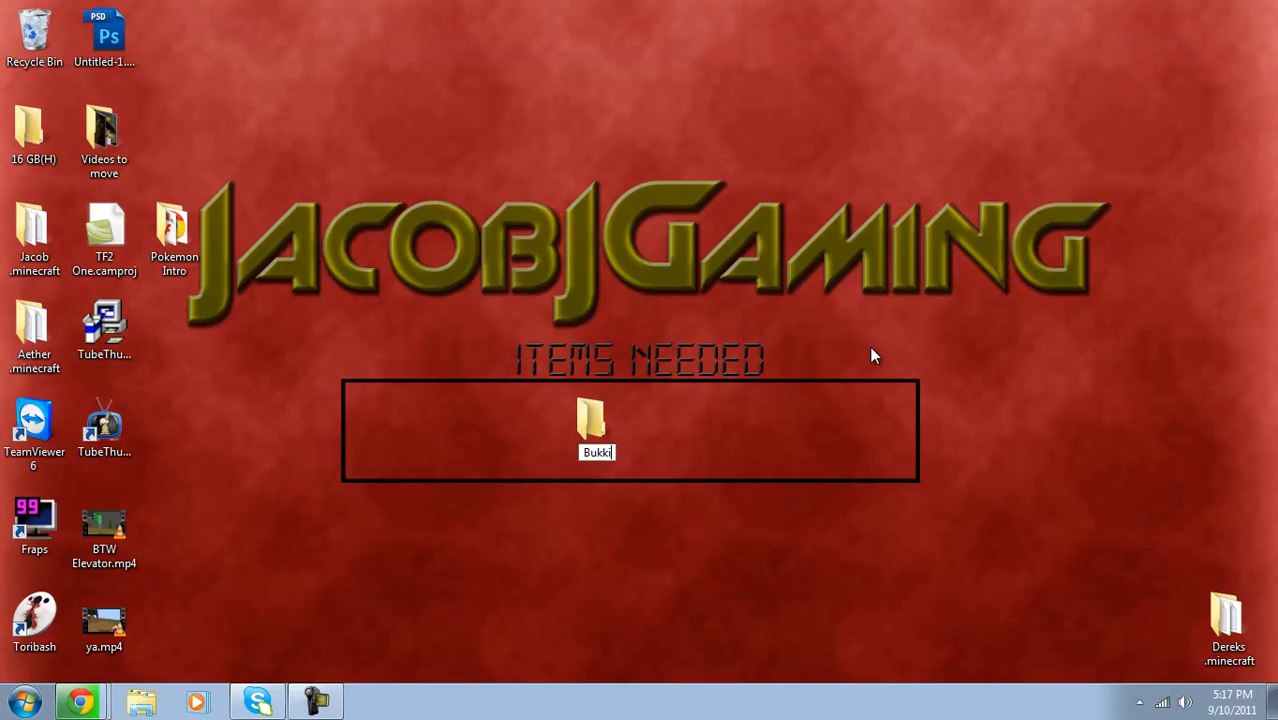
double_click(590, 420)
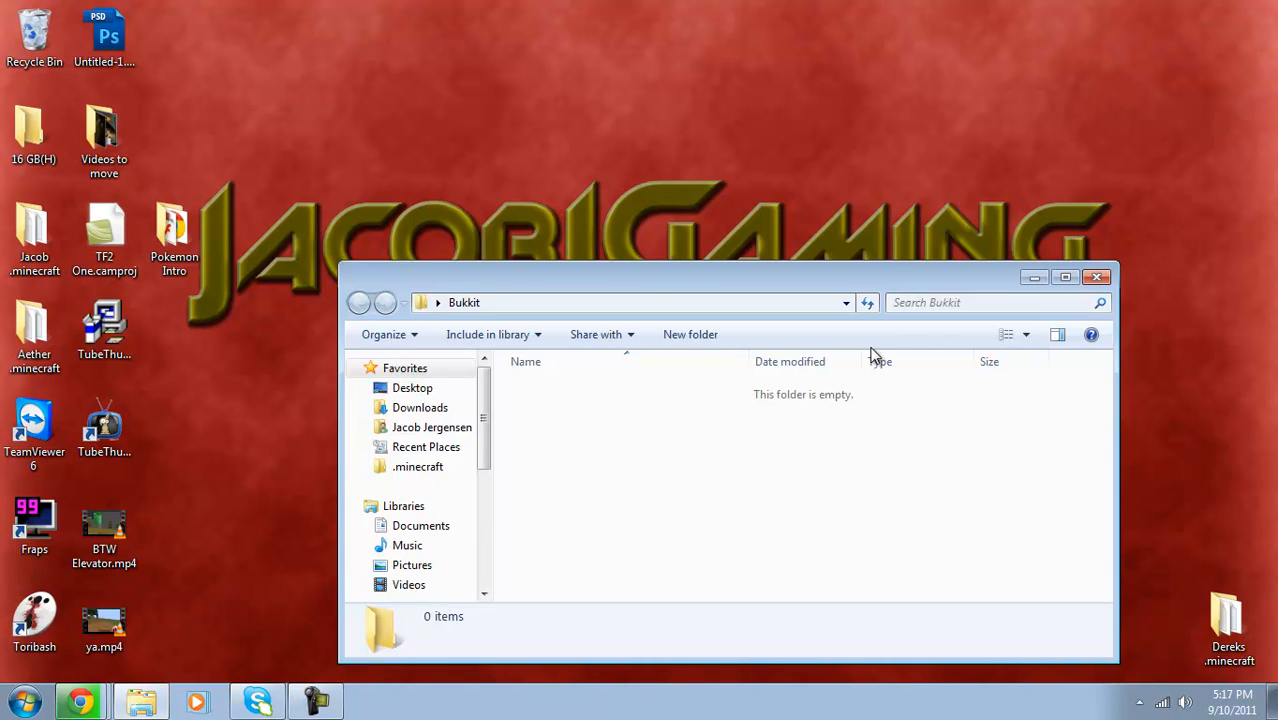
right_click(700, 450)
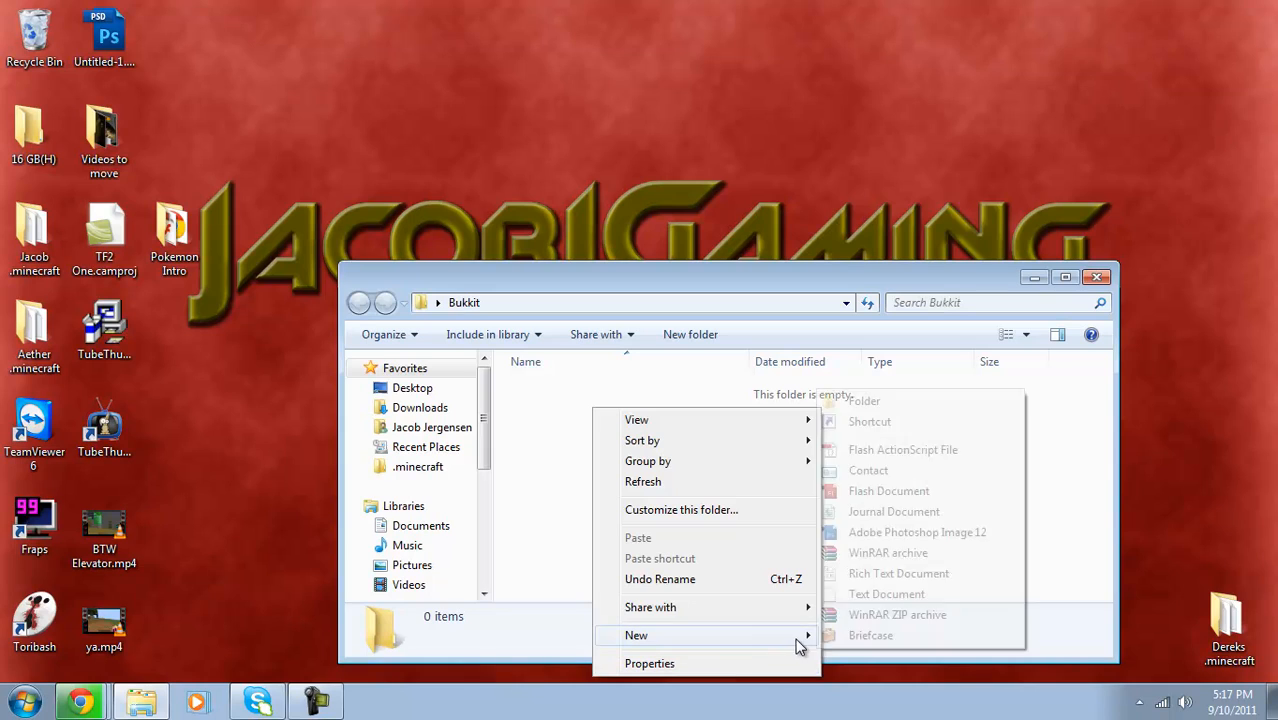
click(886, 593)
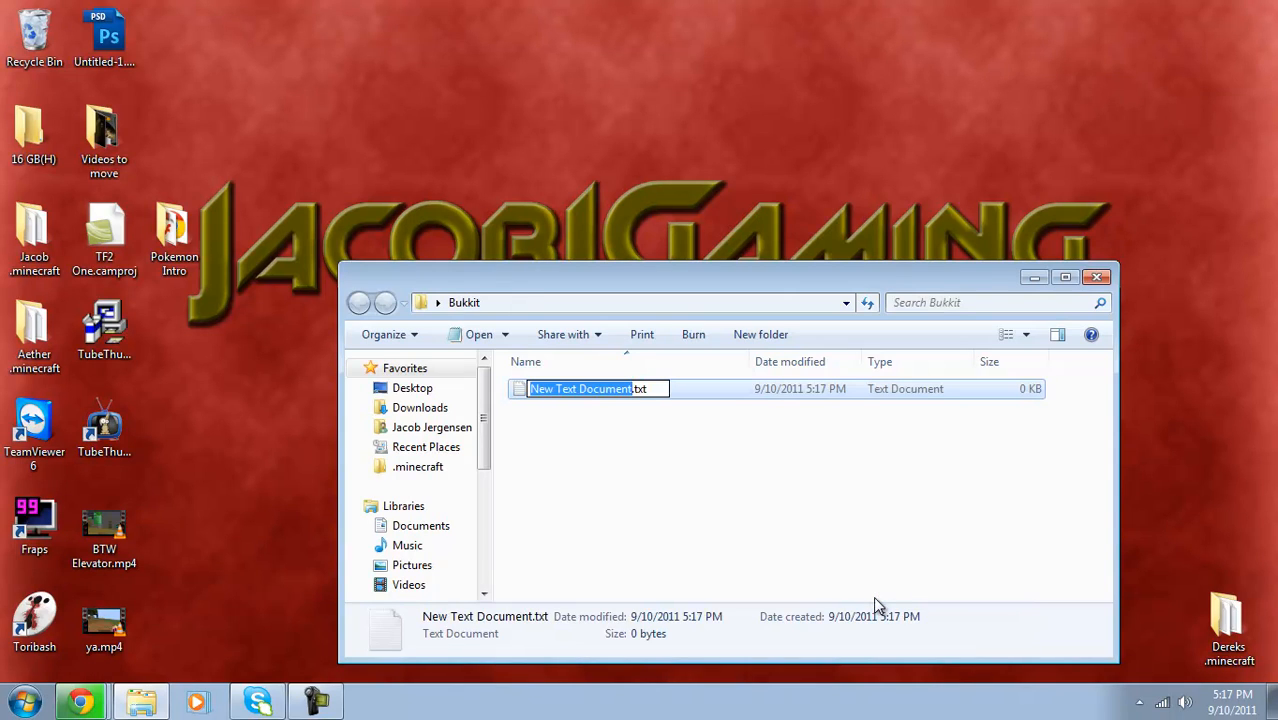
text(run)
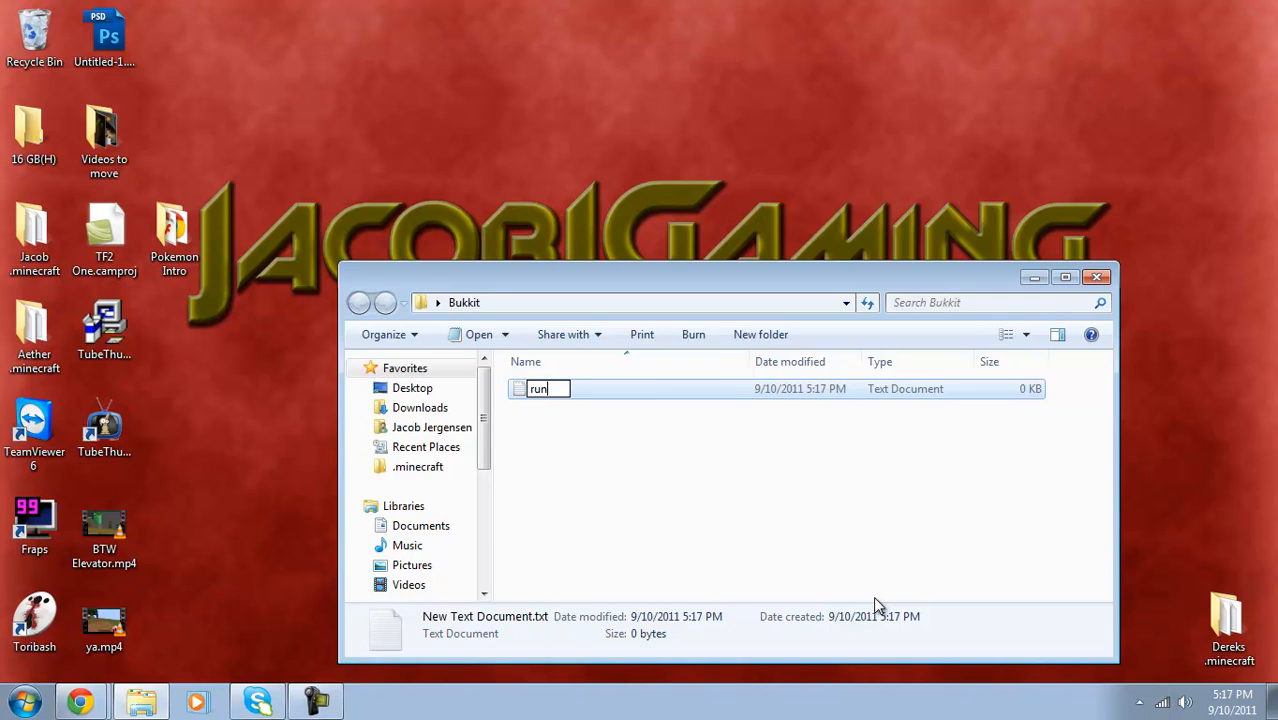
text(.bat)
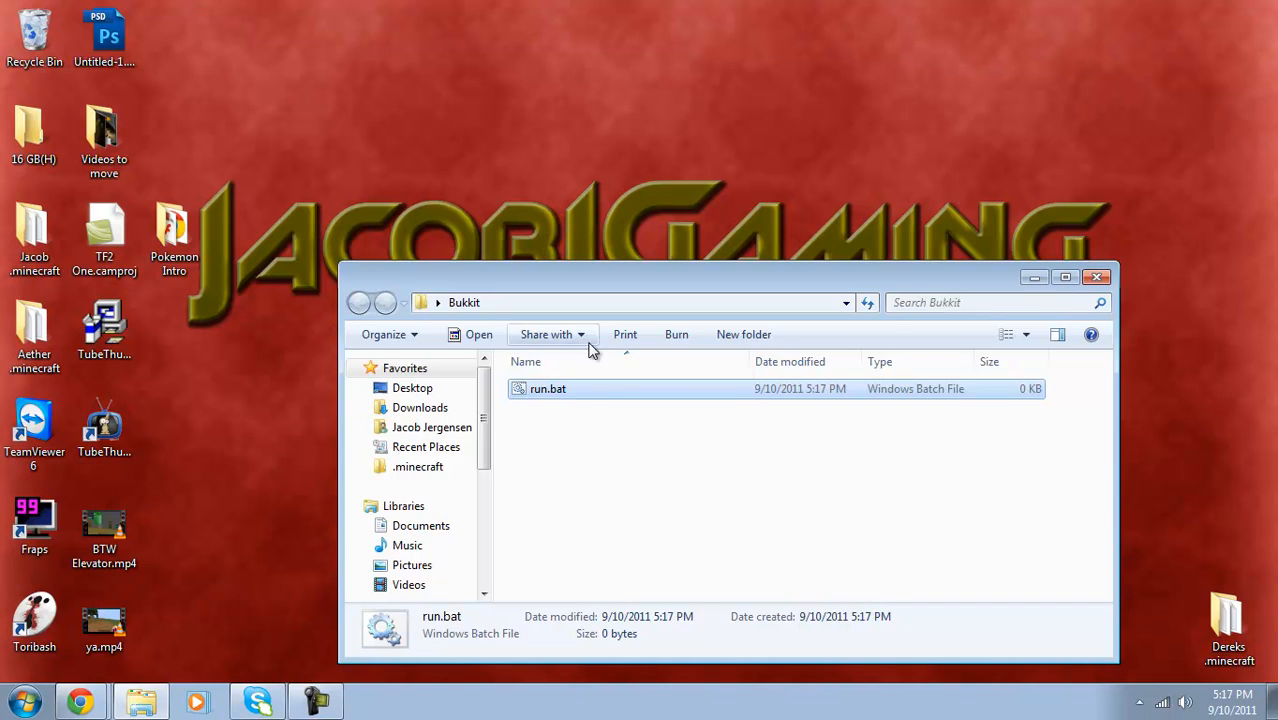
Paste the wiki's CraftBukkit Java launch script into run.bat in Notepad and save
double_click(547, 388)
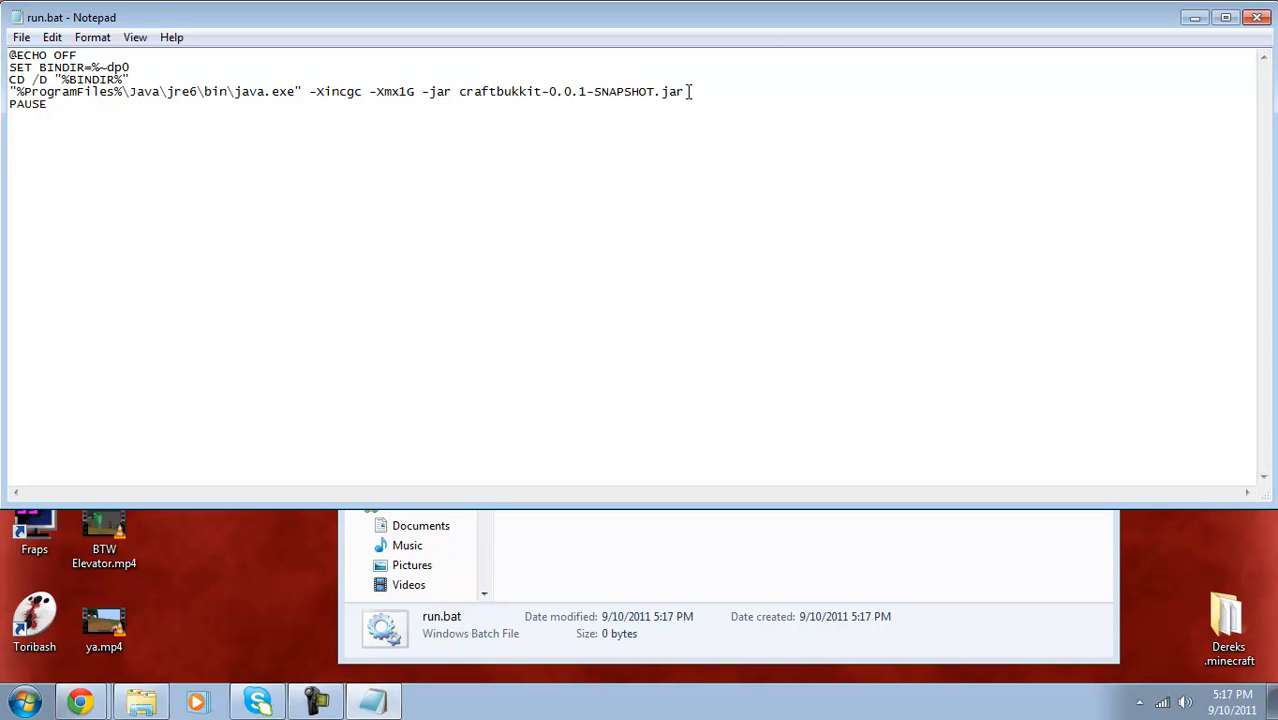
text(gui)
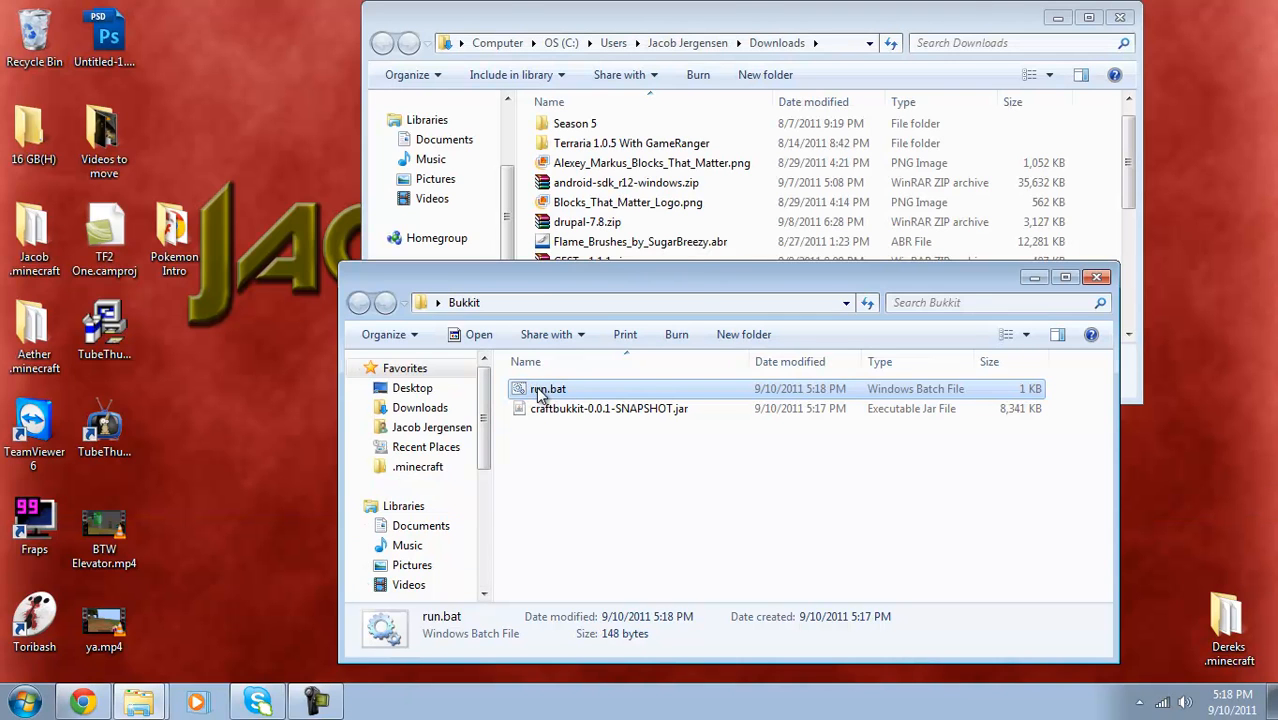
Start the server with run.bat and tick Public networks in the firewall alert
double_click(547, 388)
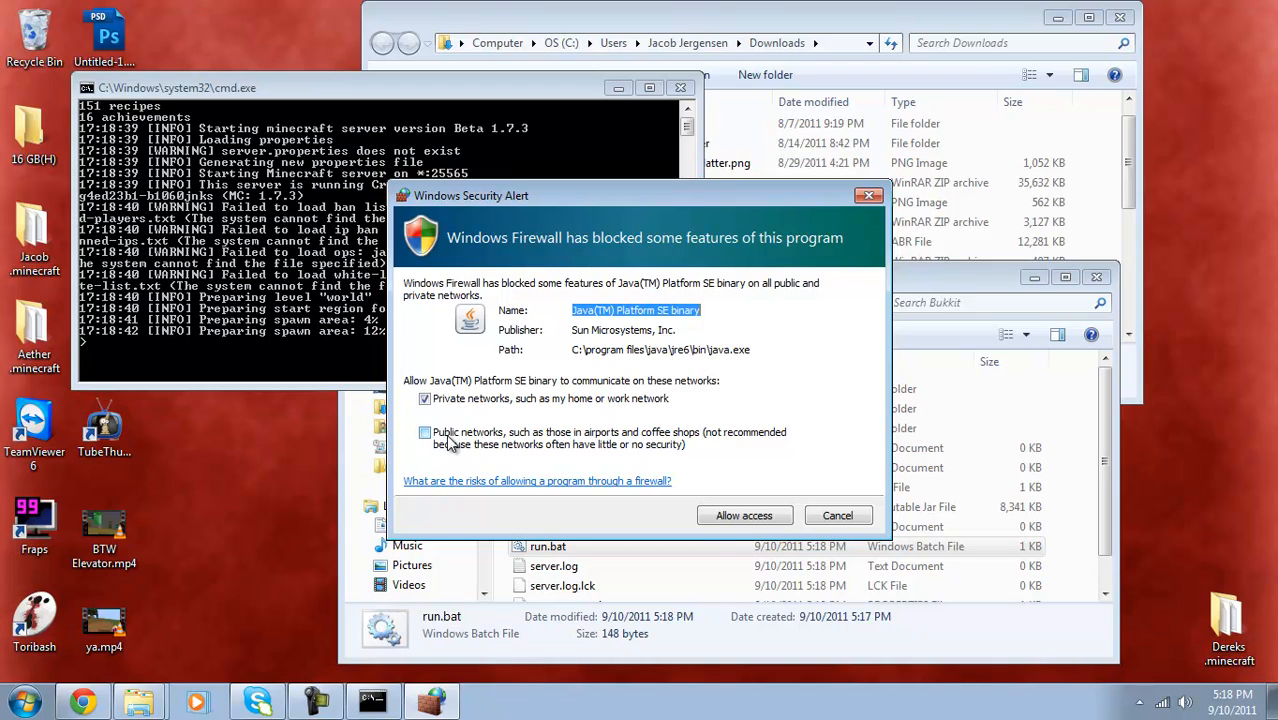
click(424, 432)
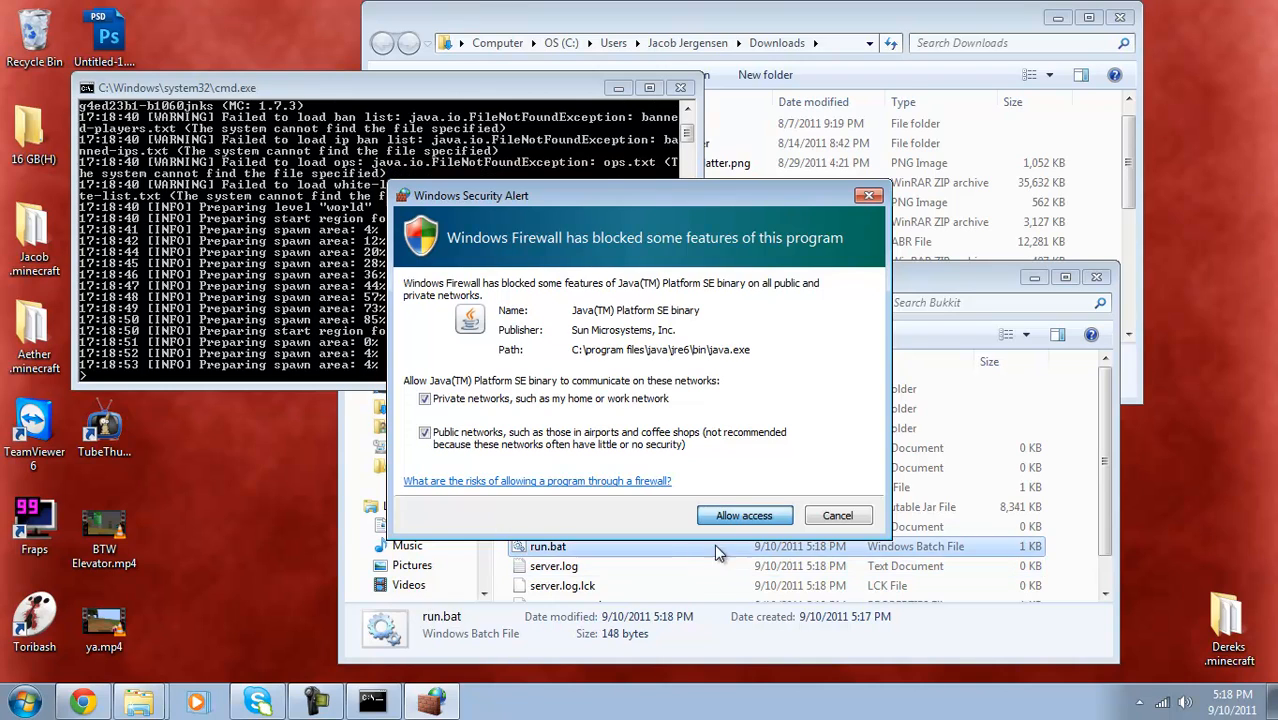
Allow Java through the firewall, then enter stop once the server reports Done
click(744, 515)
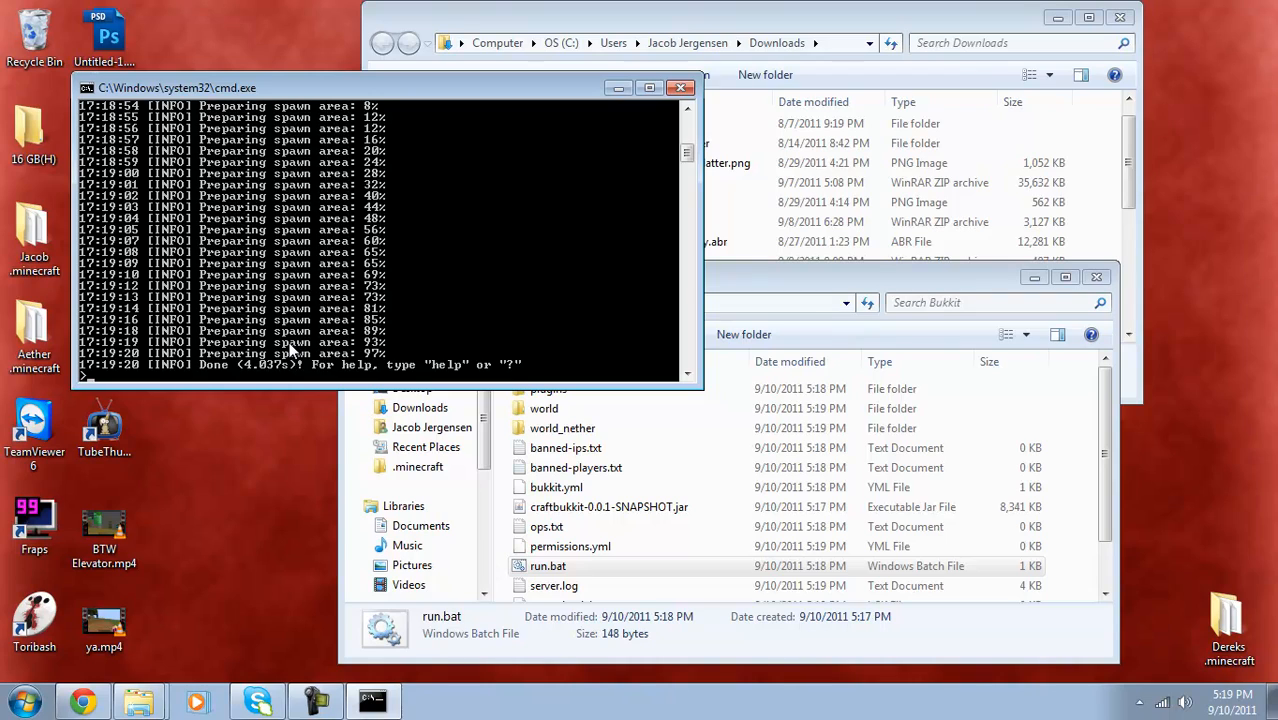
text(stop)
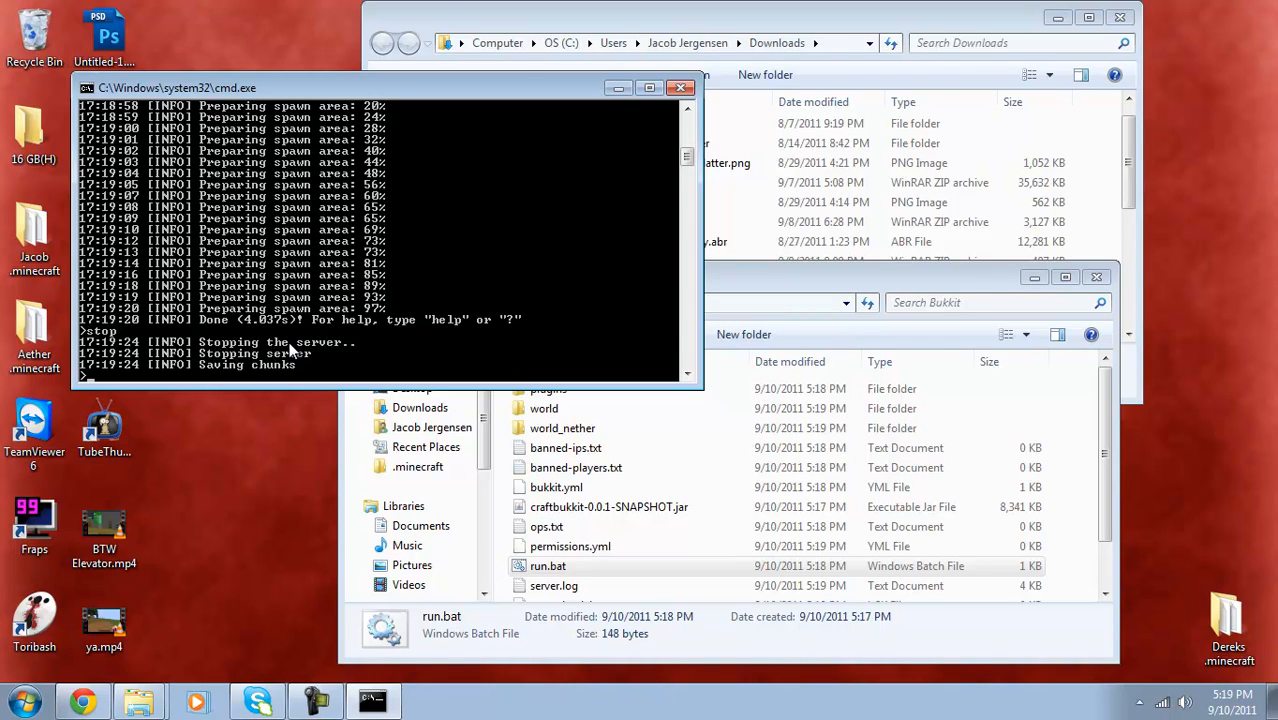
mouse_move(600, 335)
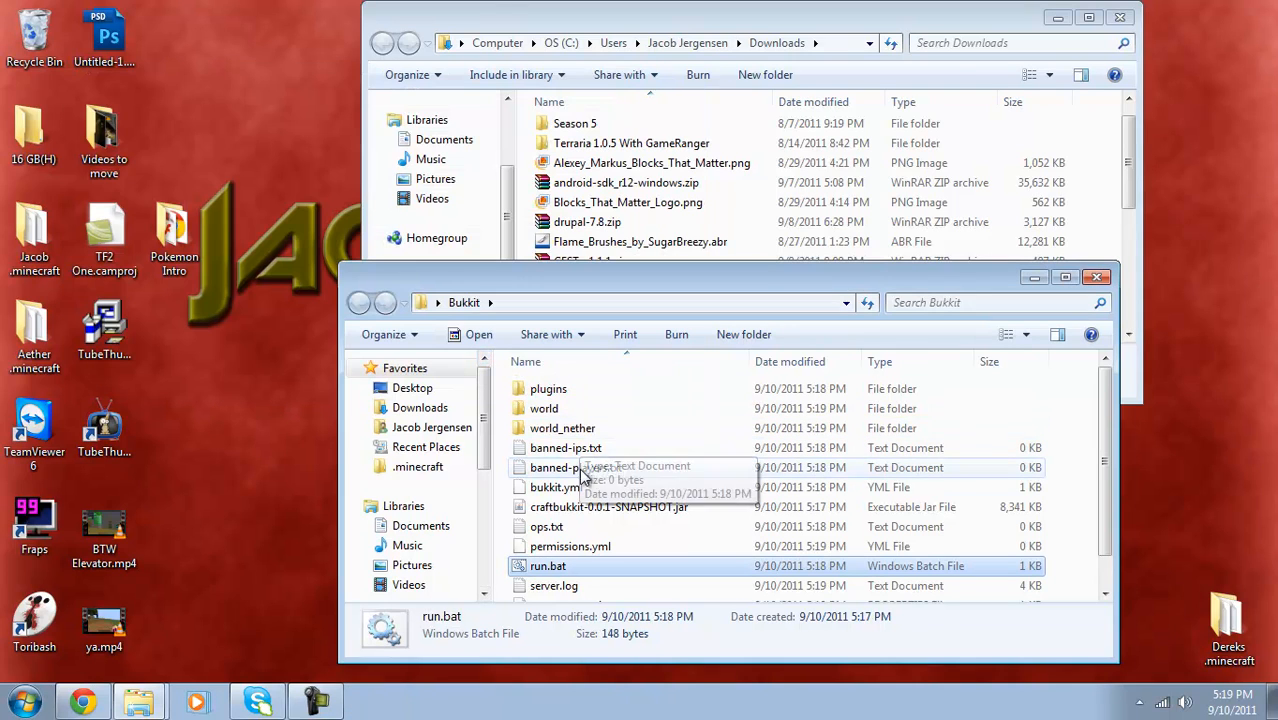
Open server.properties, picking Notepad as its default program with a Properties description
right_click(570, 571)
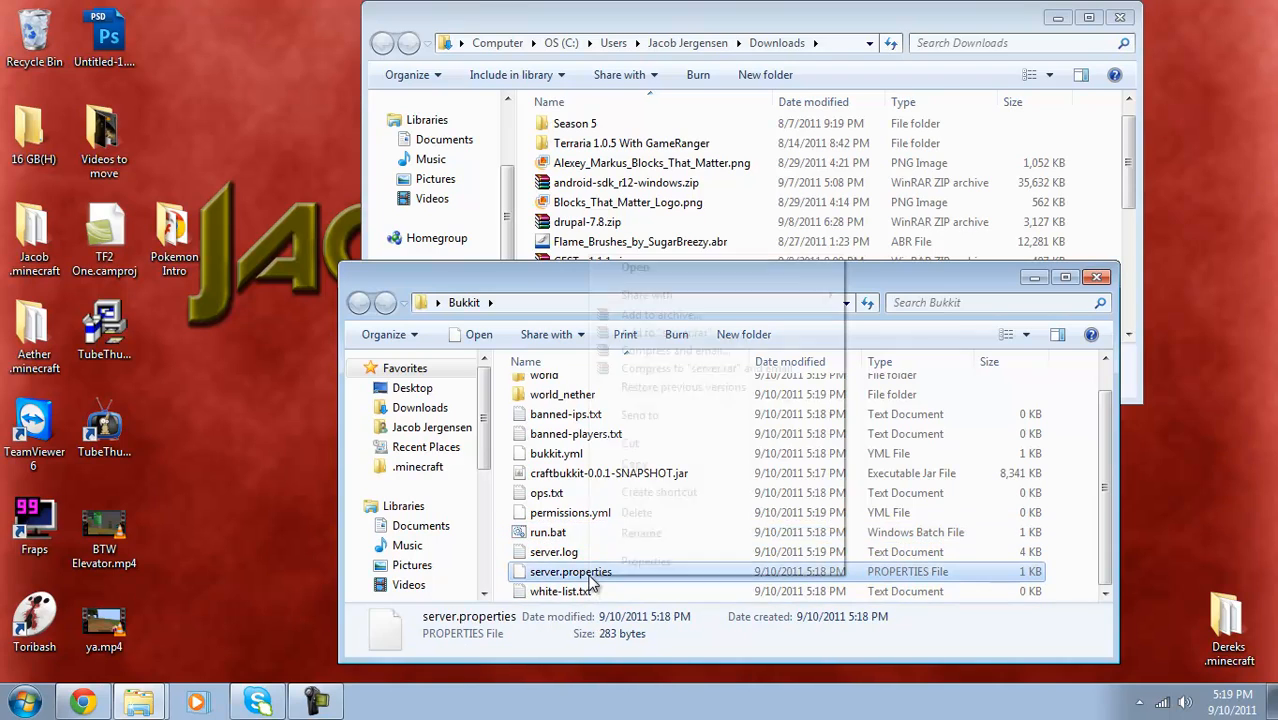
right_click(570, 571)
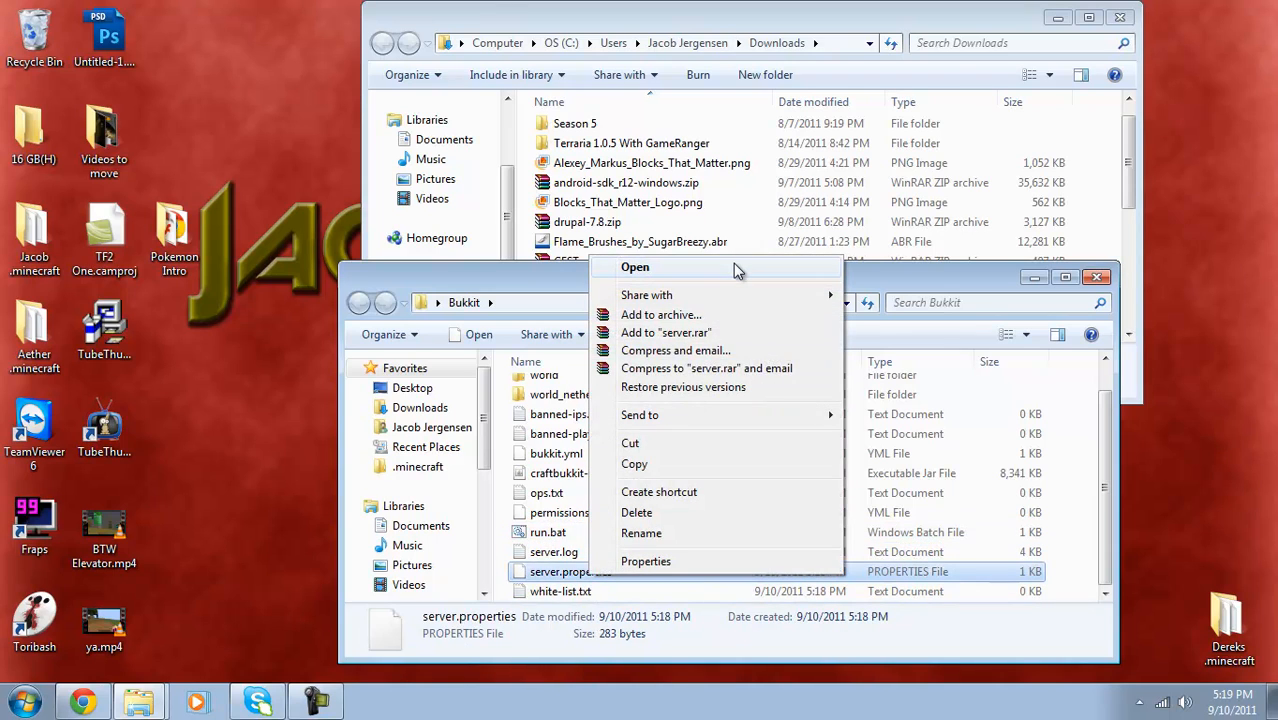
click(635, 267)
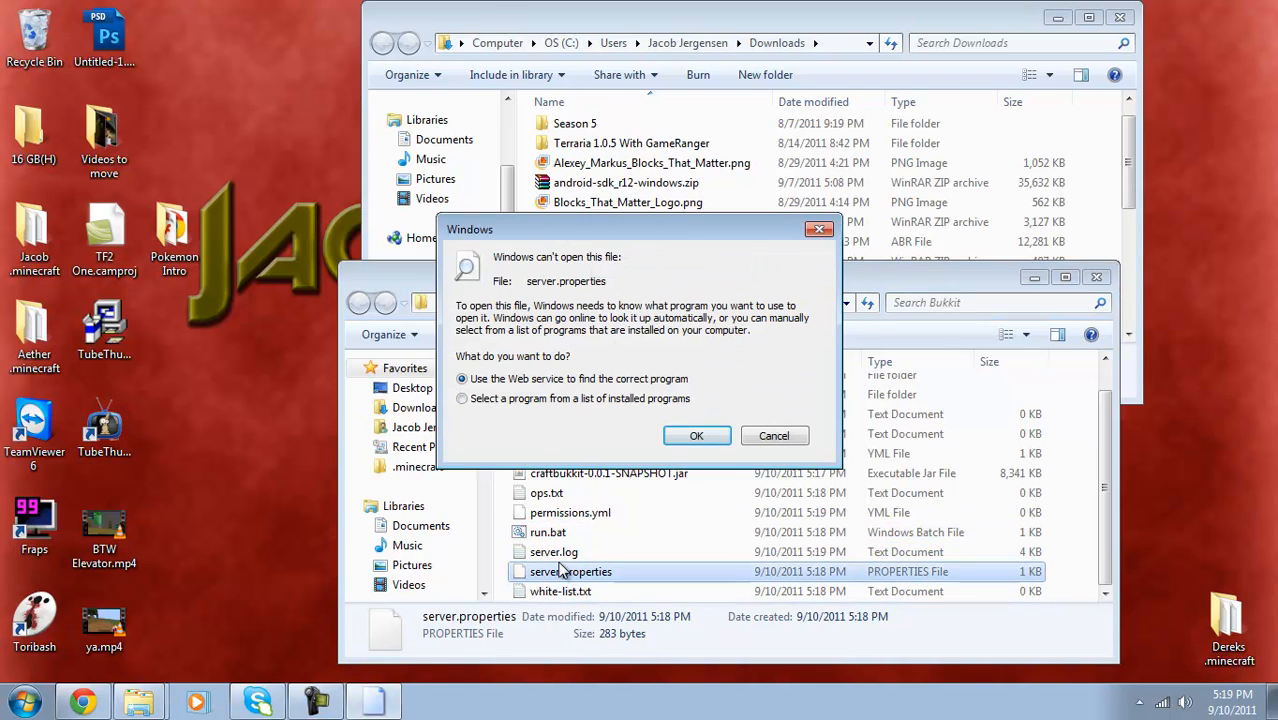
click(461, 398)
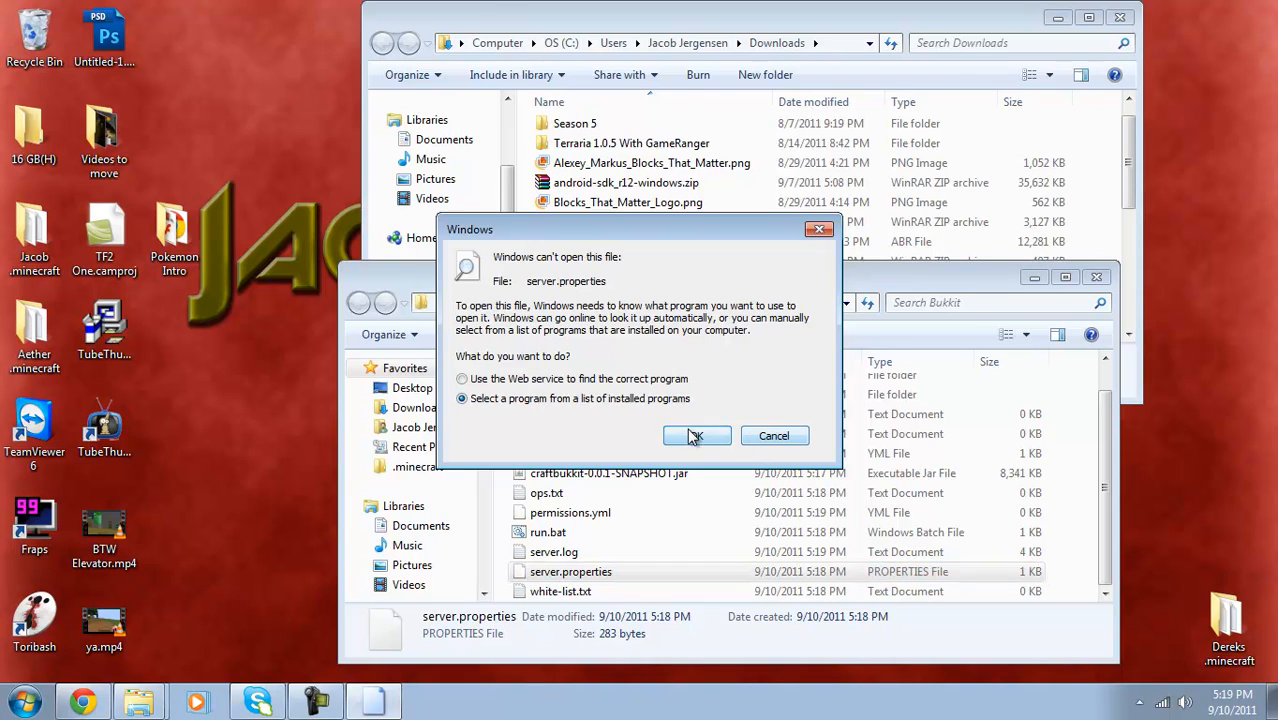
click(697, 435)
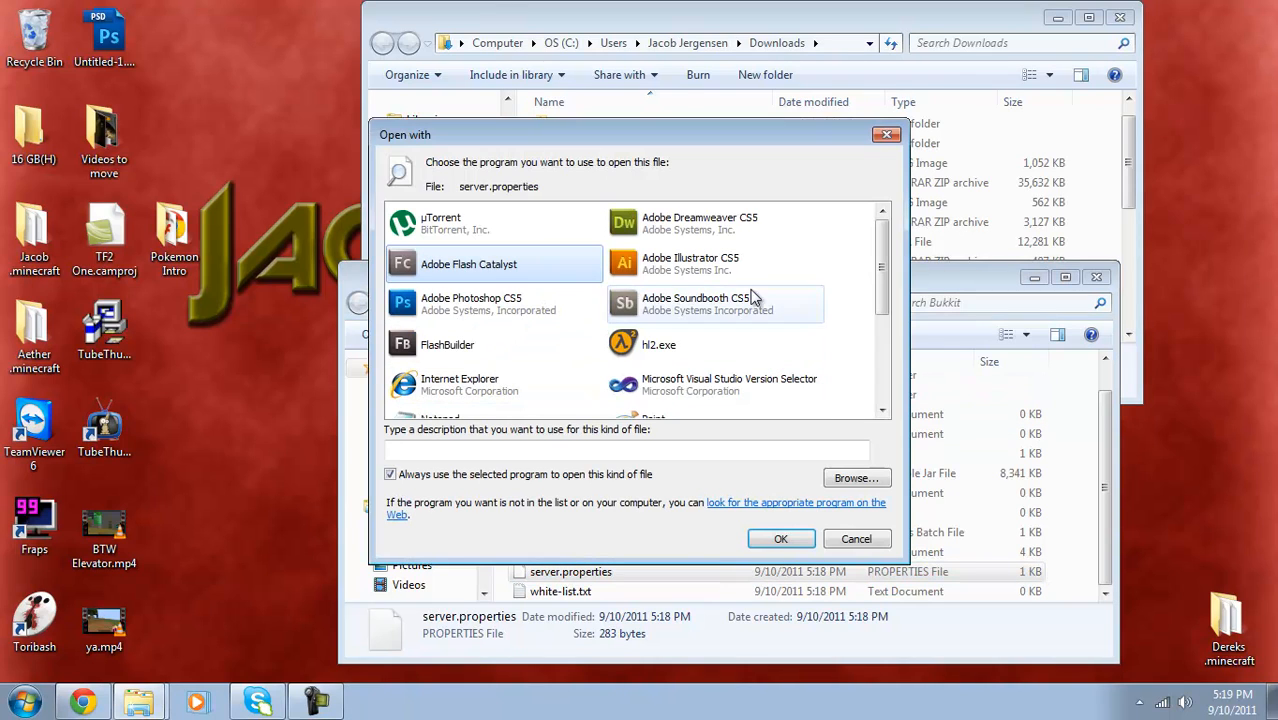
scroll(down, 3)
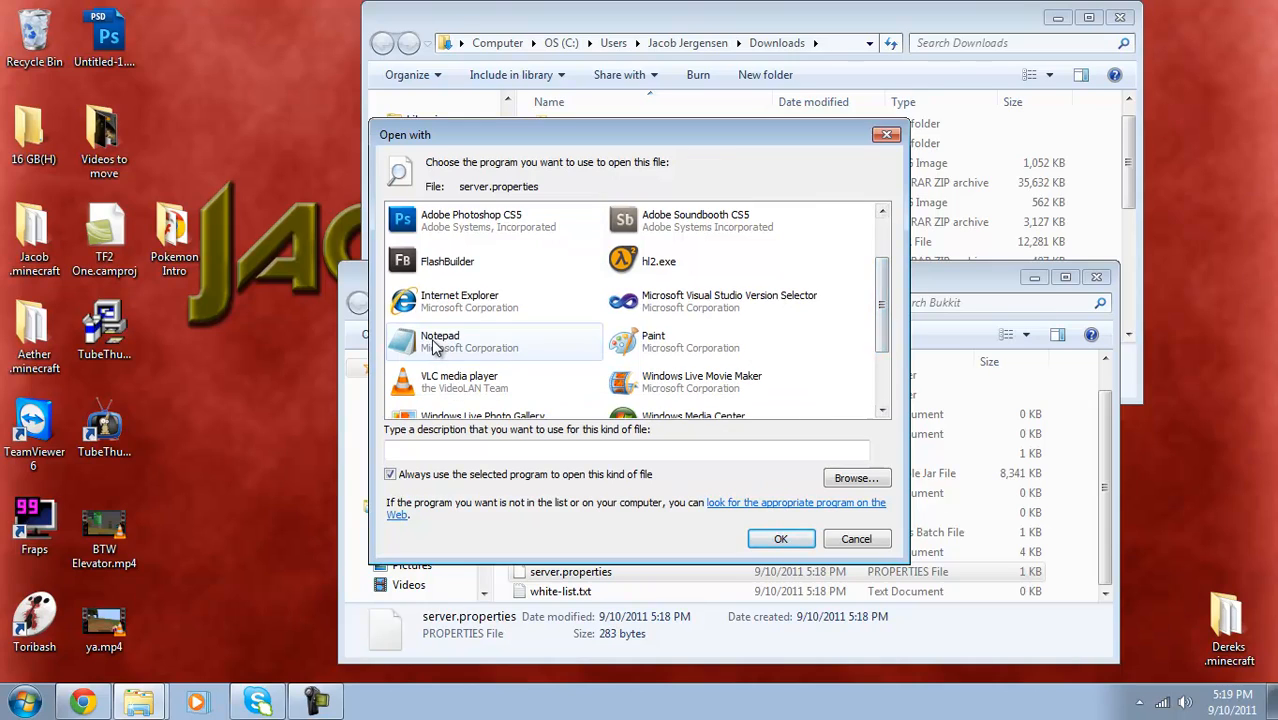
click(440, 341)
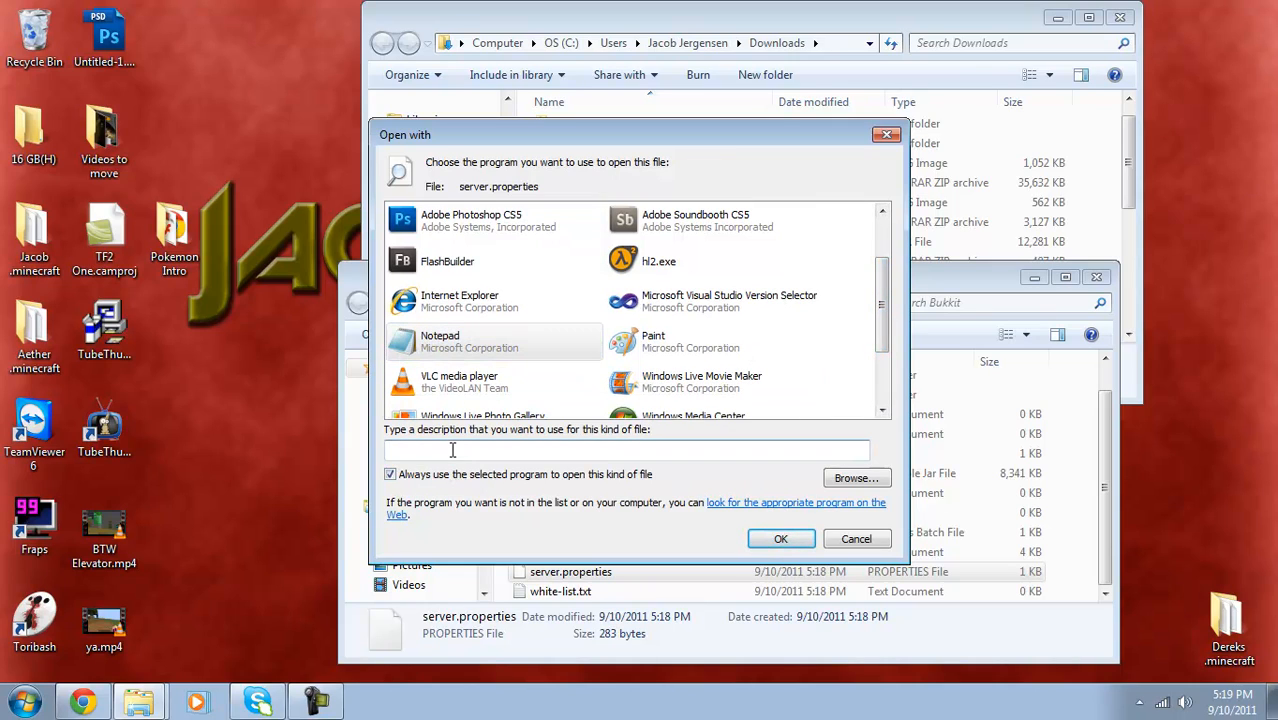
text(Properties File)
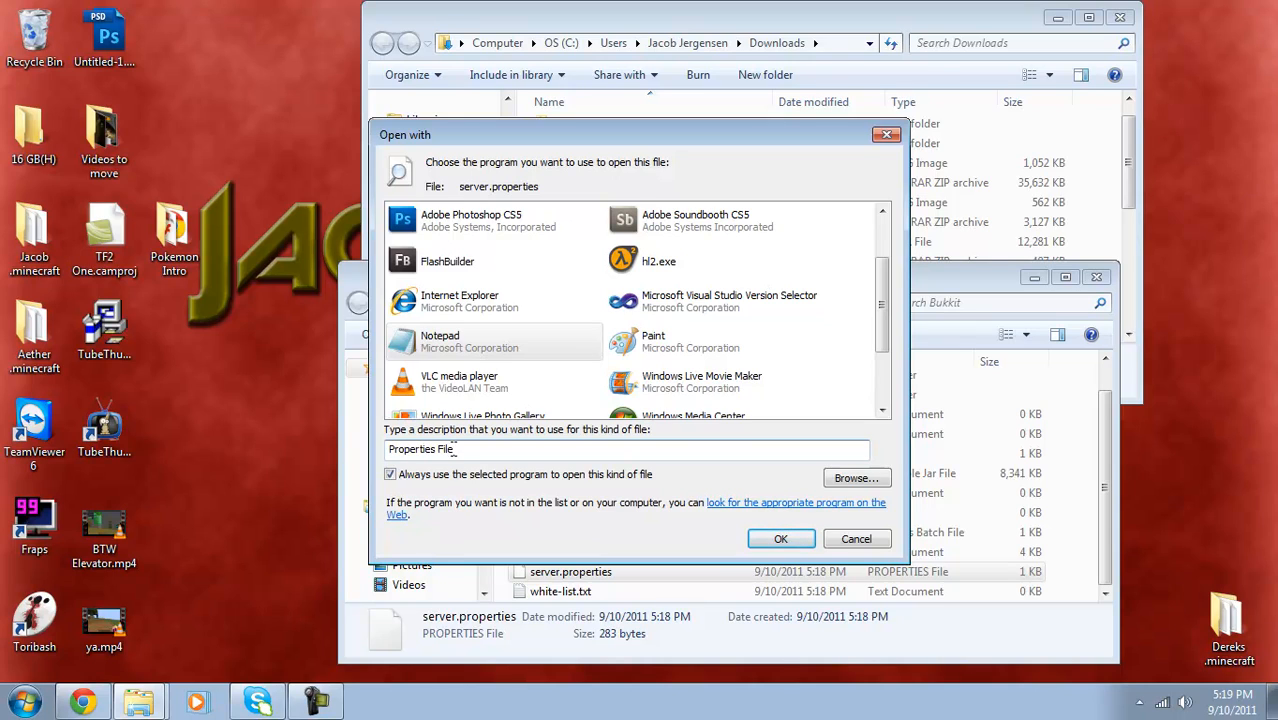
click(781, 539)
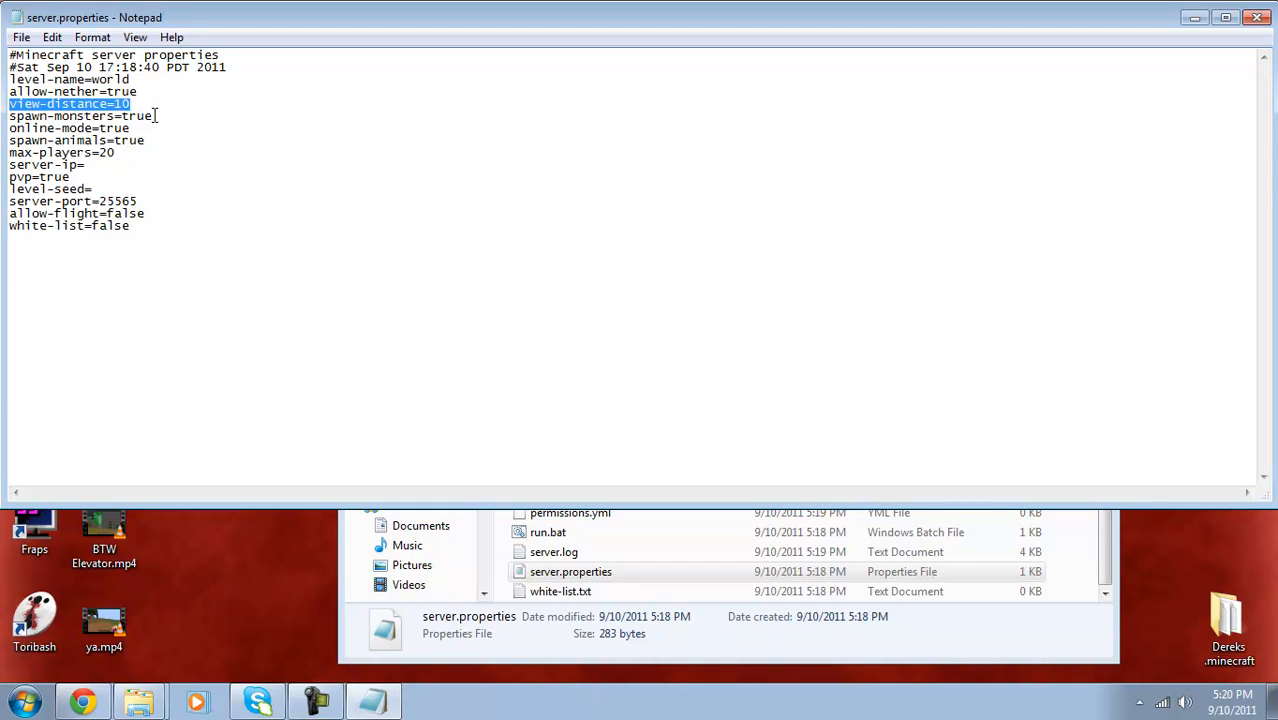
Change allow-flight and white-list from false to true in server.properties
click(127, 127)
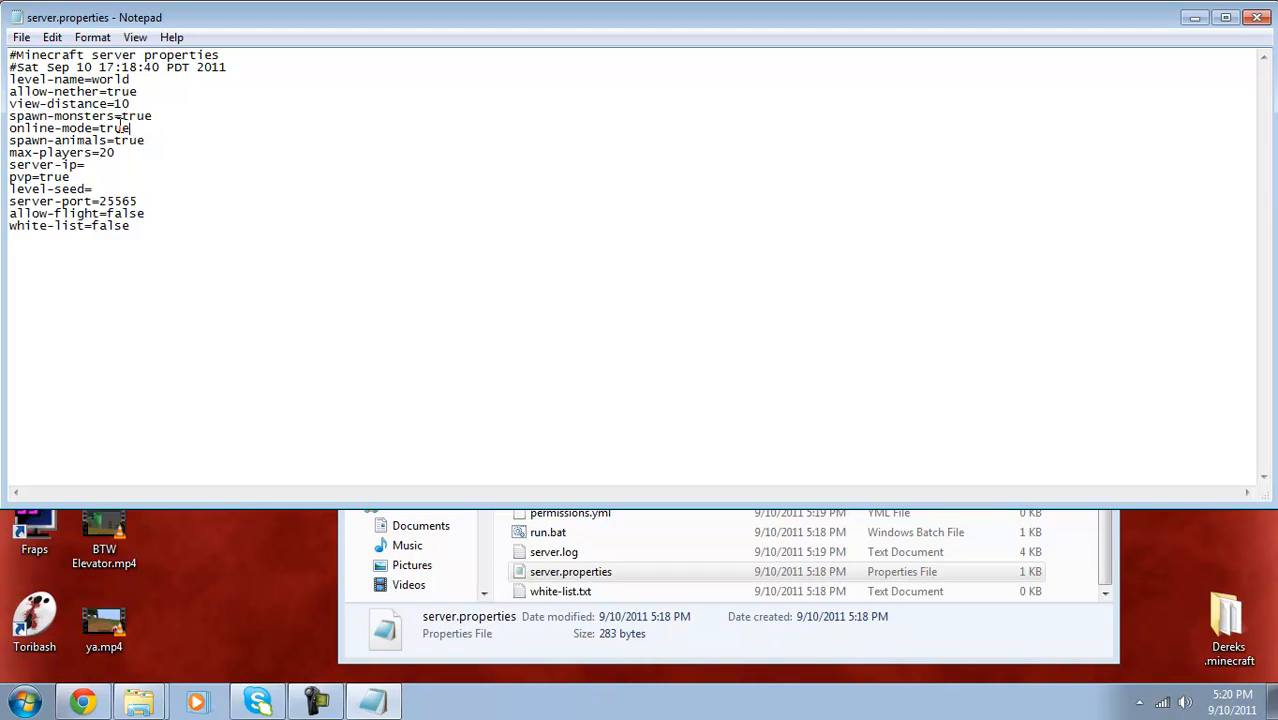
double_click(114, 128)
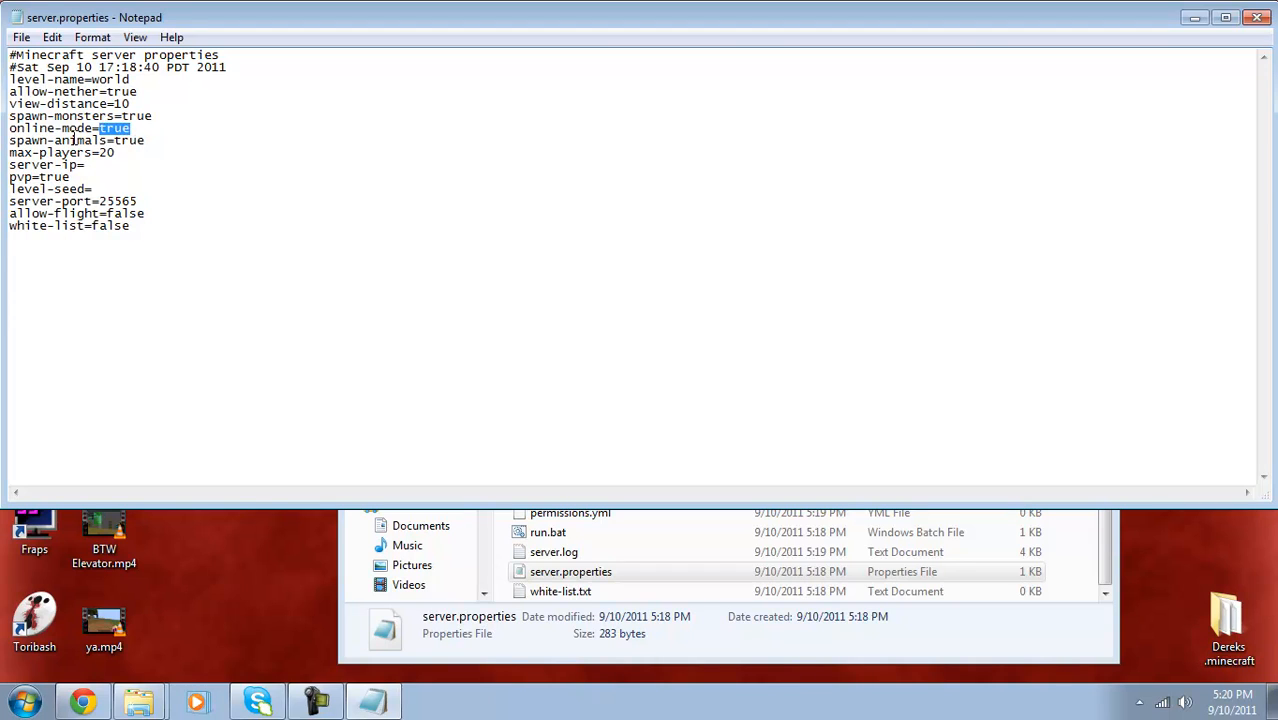
double_click(106, 152)
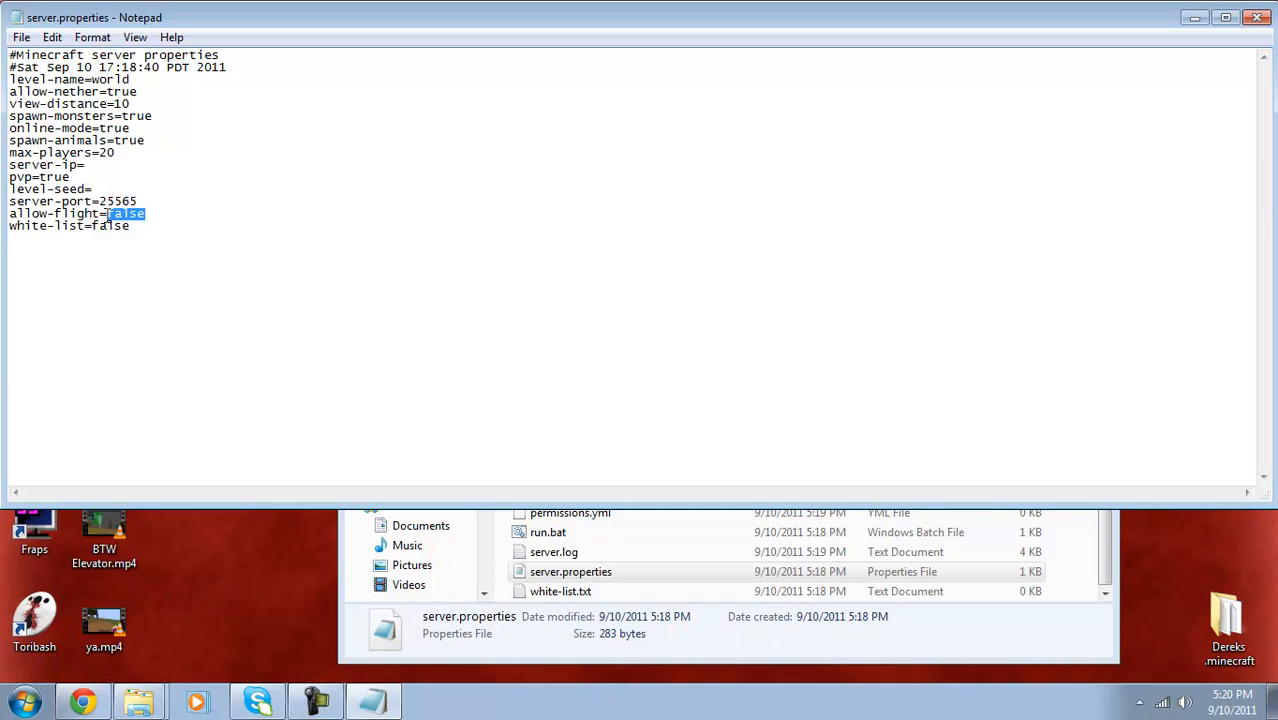
text(true)
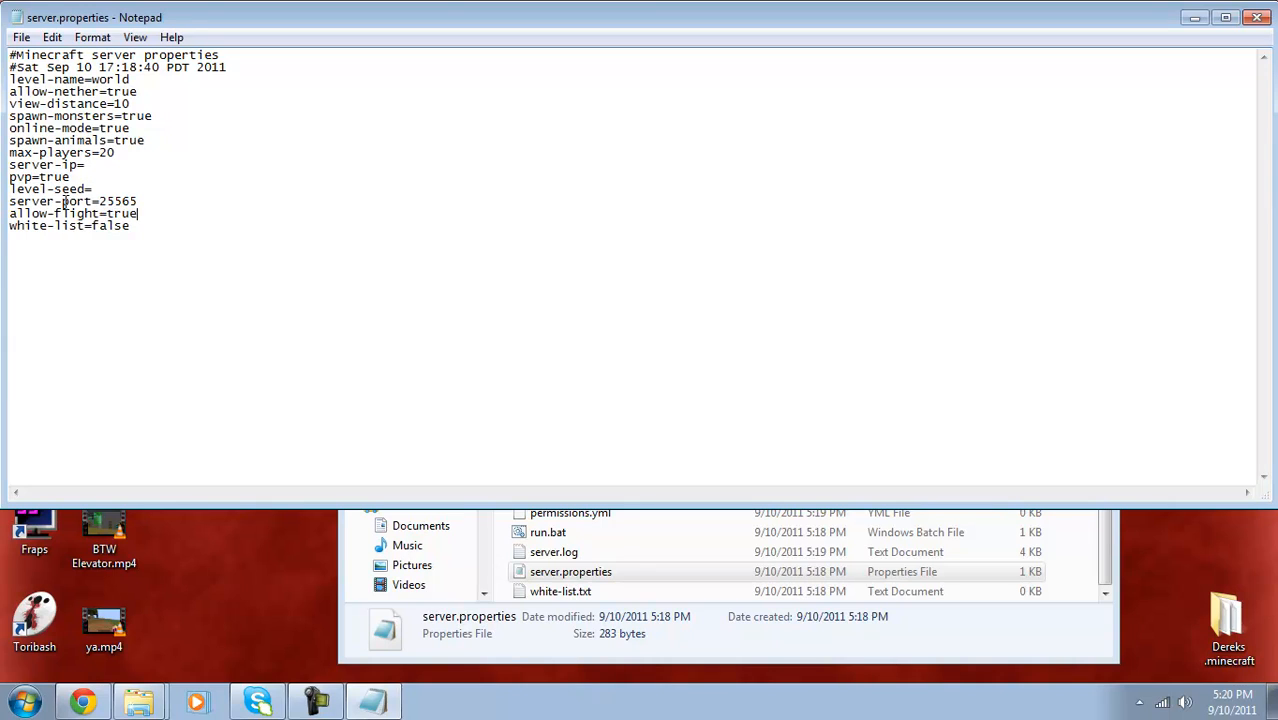
double_click(111, 225)
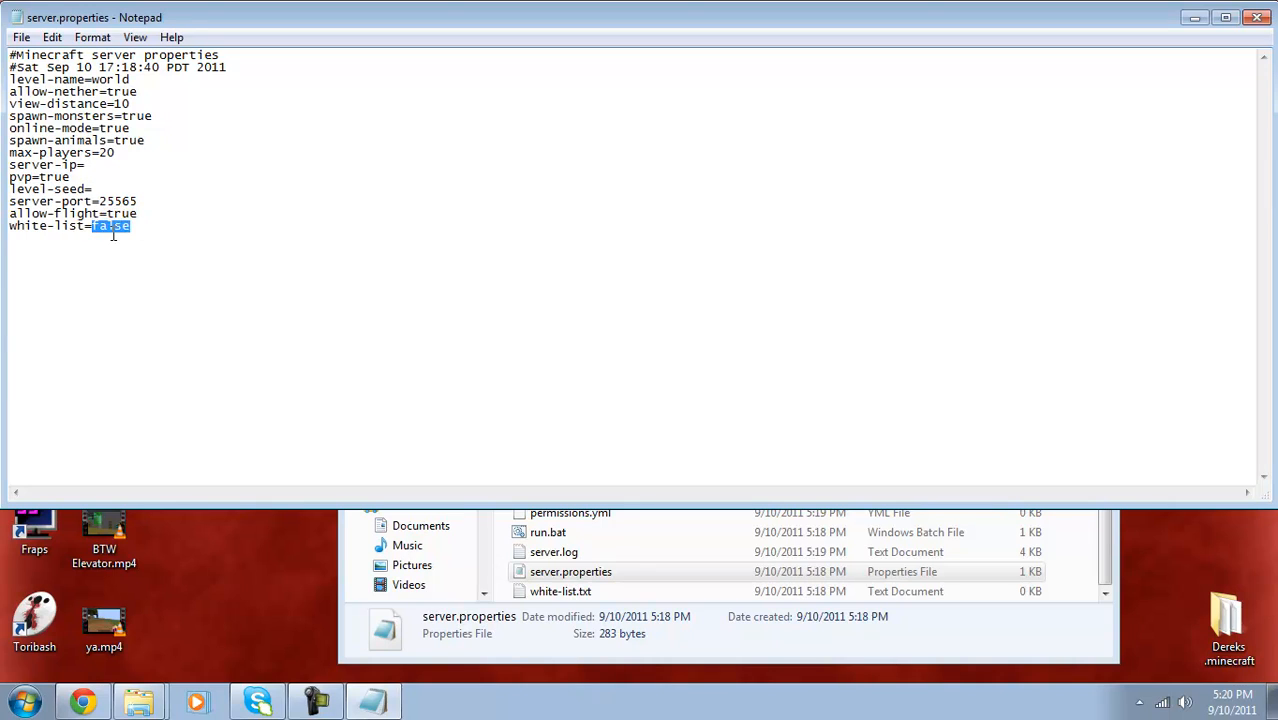
text(true)
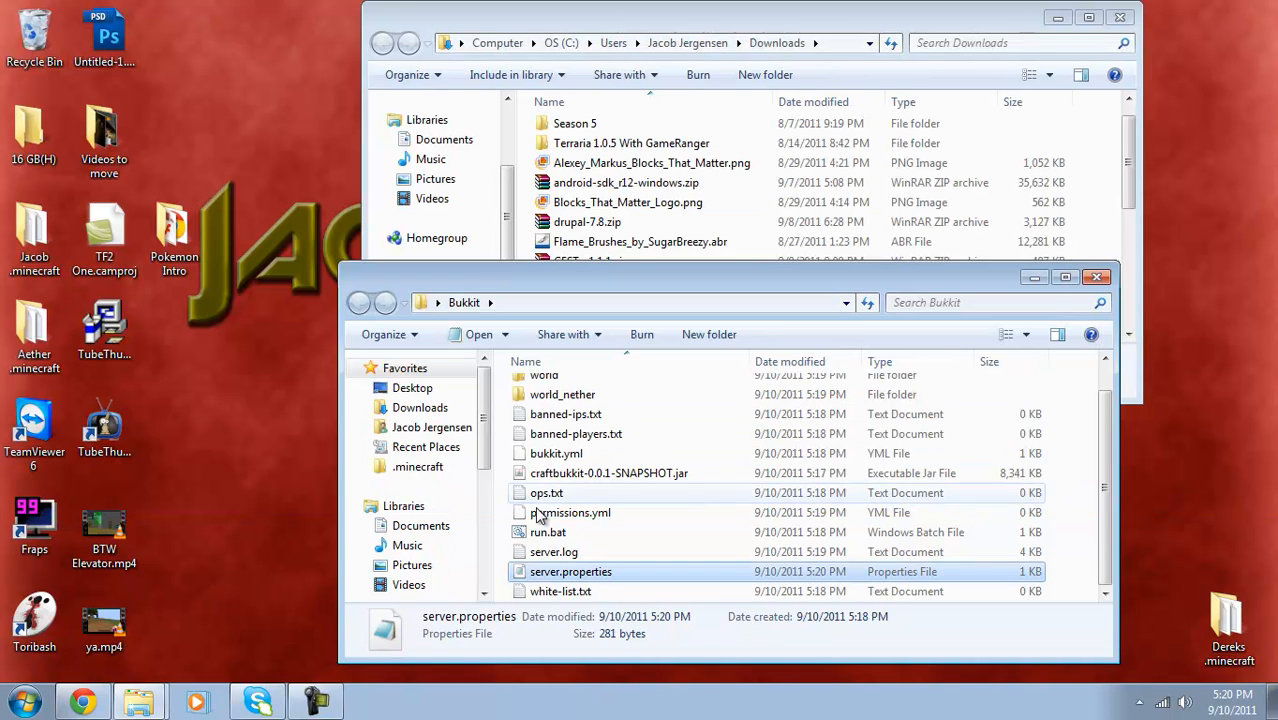
List operators jsoft, lphinboy and eownez in ops.txt, one per line, and save
double_click(546, 492)
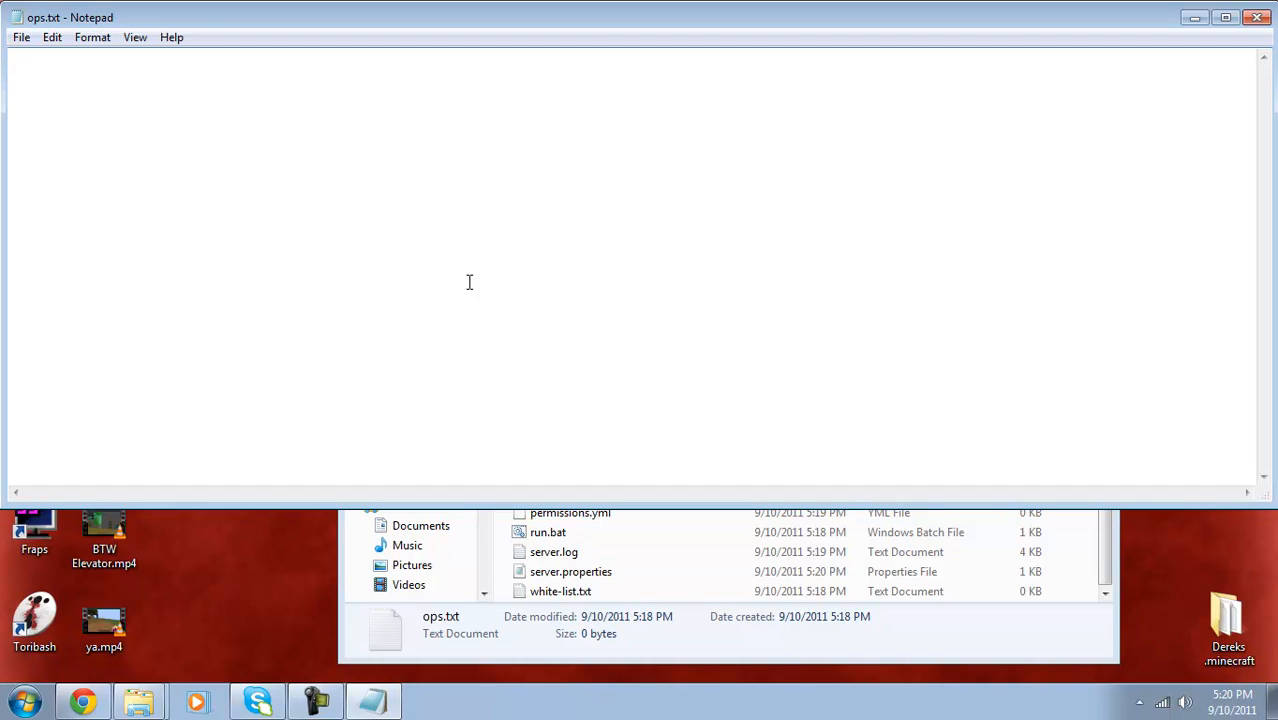
text(jsoft)
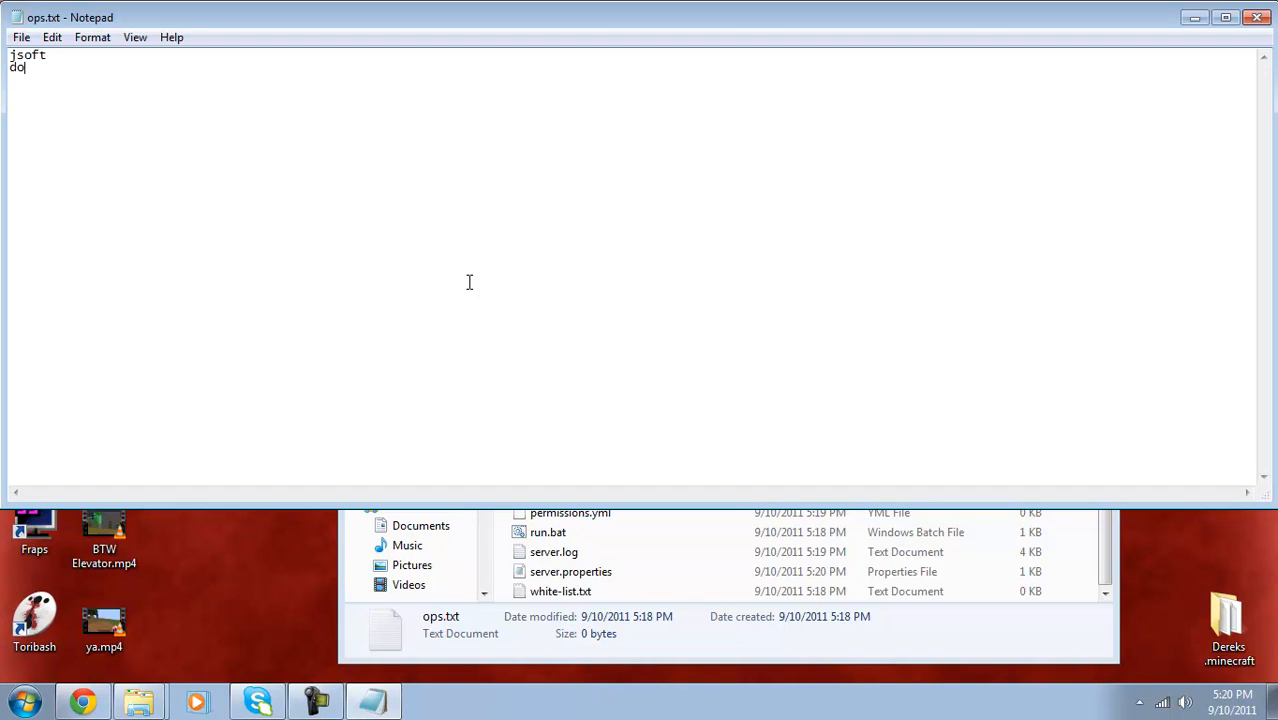
text(lphinboy11)
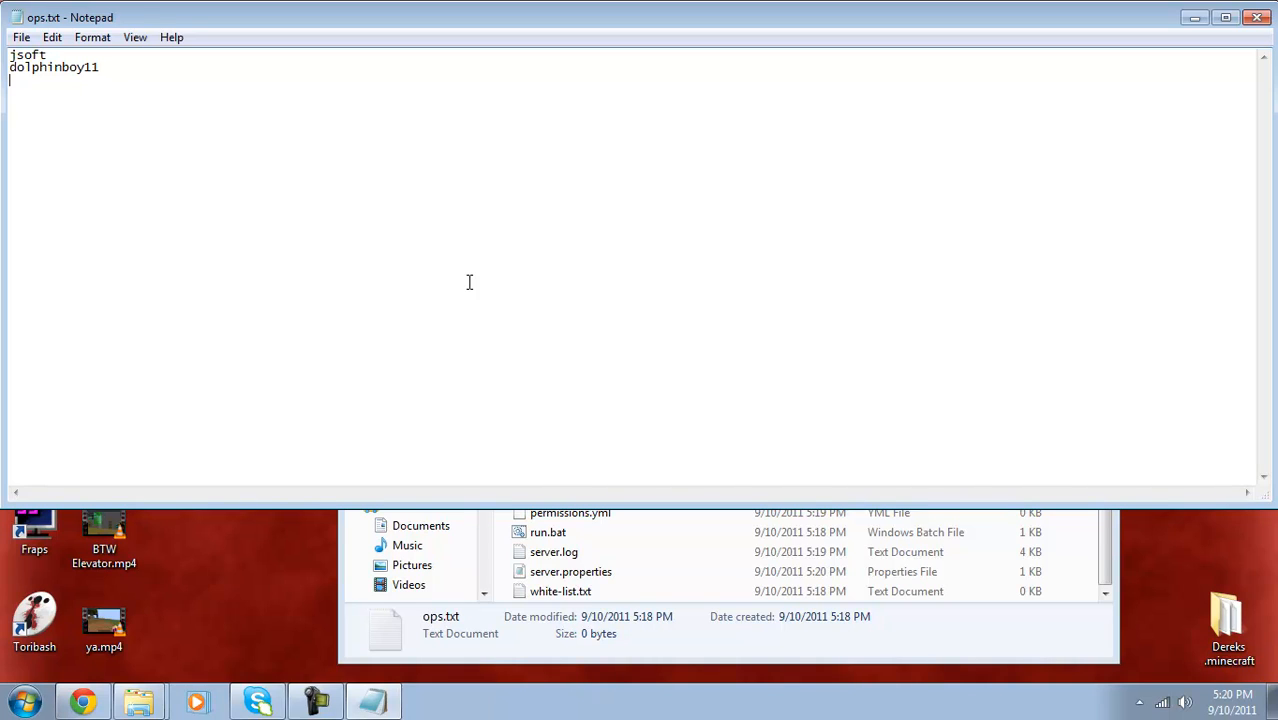
text(eownez)
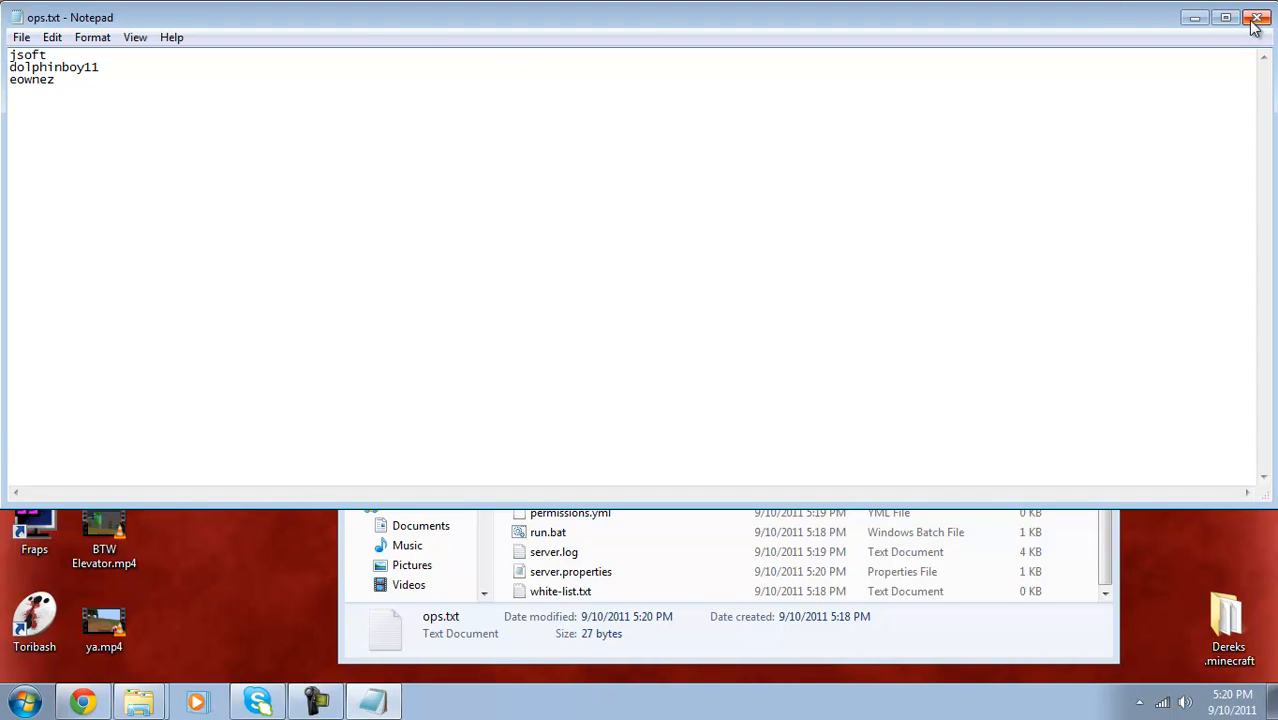
click(1256, 18)
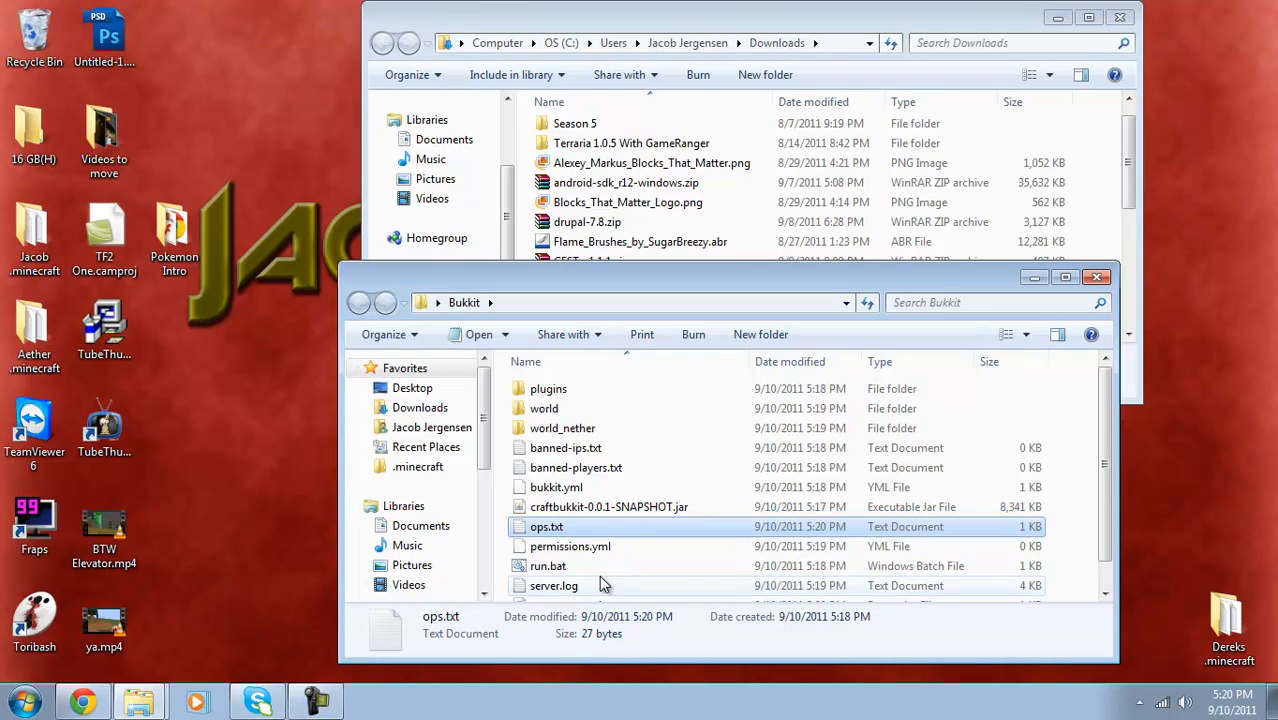
Relaunch run.bat from the Bukkit folder and let the server load until Done
double_click(548, 565)
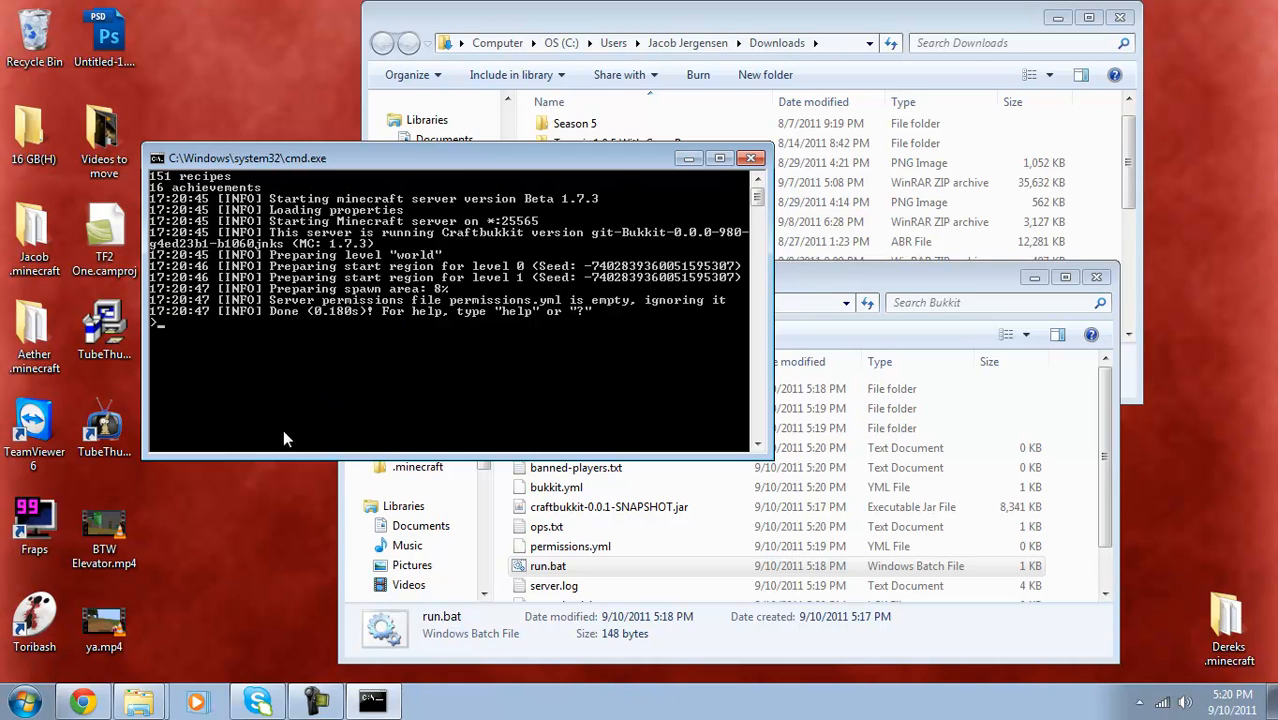
click(20, 700)
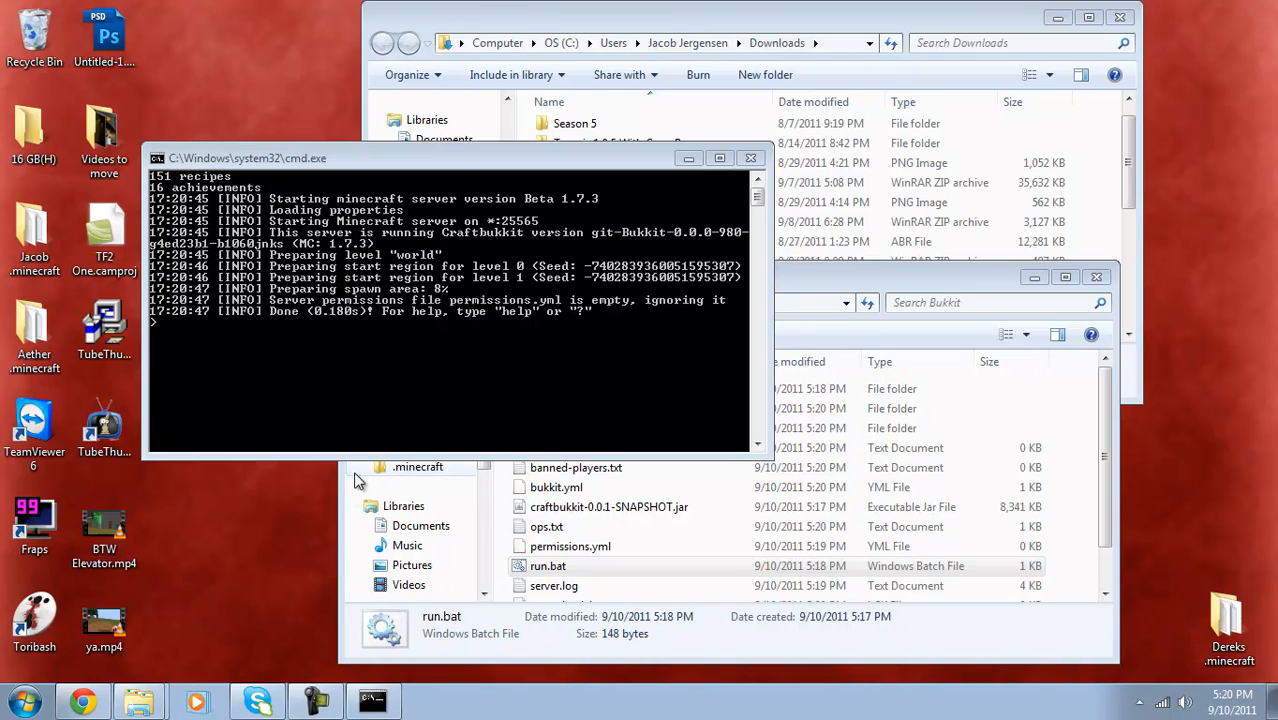
Start the Minecraft Launcher and attempt the login twice
click(431, 700)
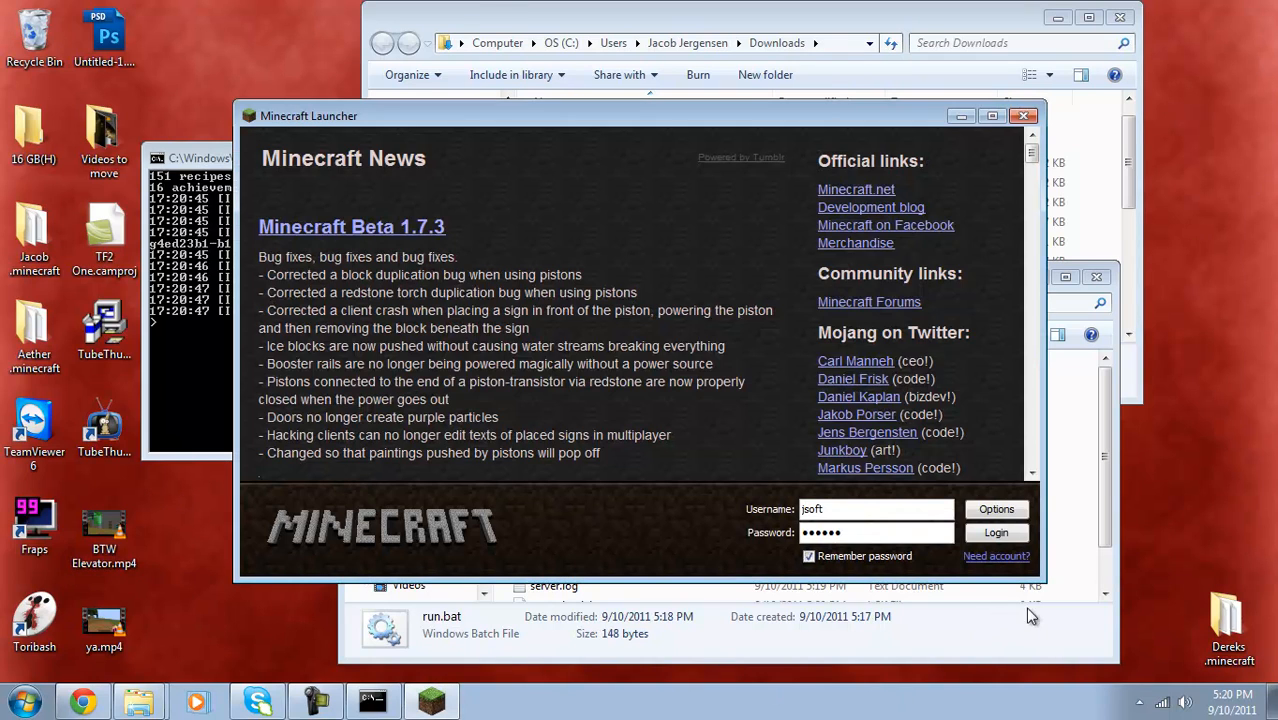
click(995, 532)
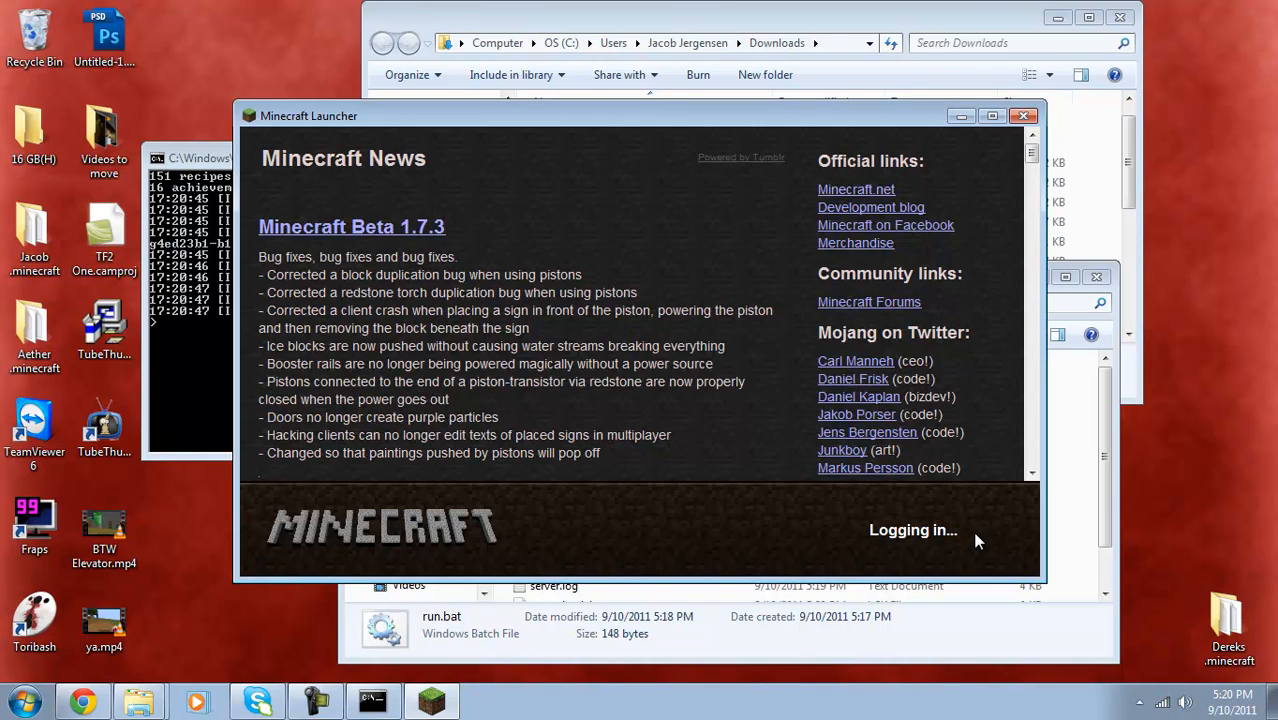
mouse_move(983, 592)
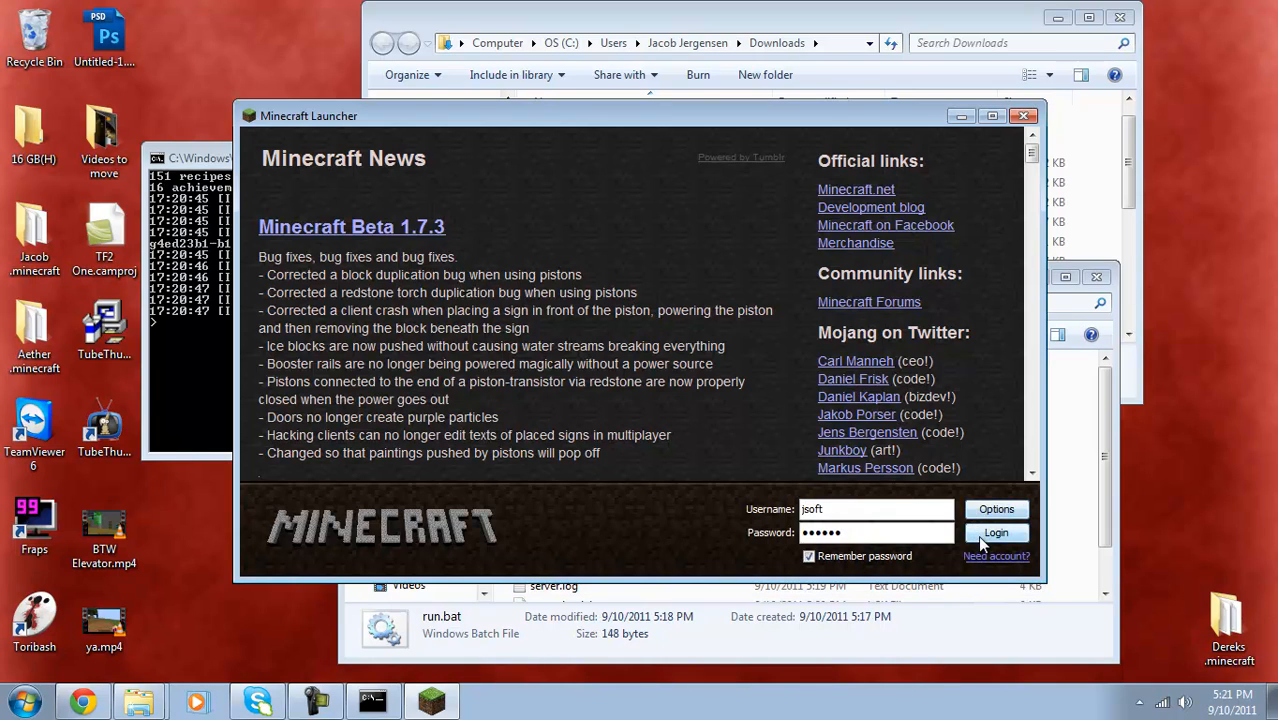
click(995, 532)
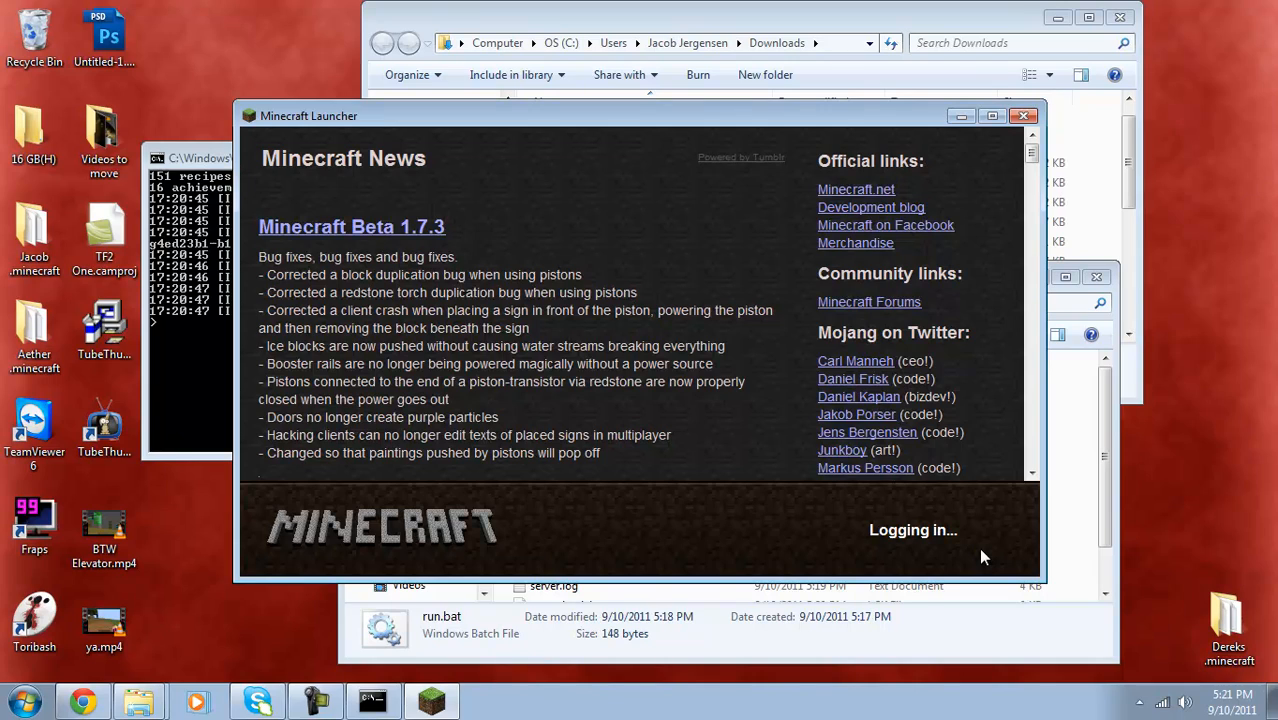
mouse_move(490, 533)
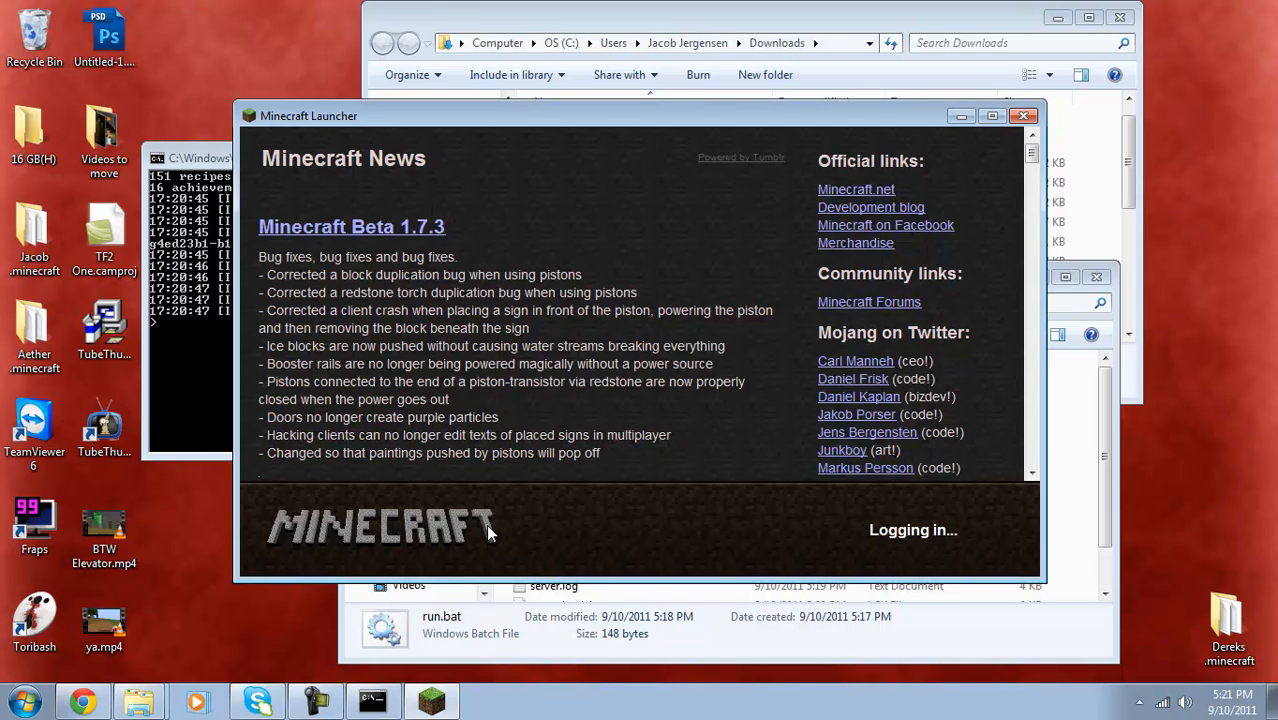
mouse_move(481, 553)
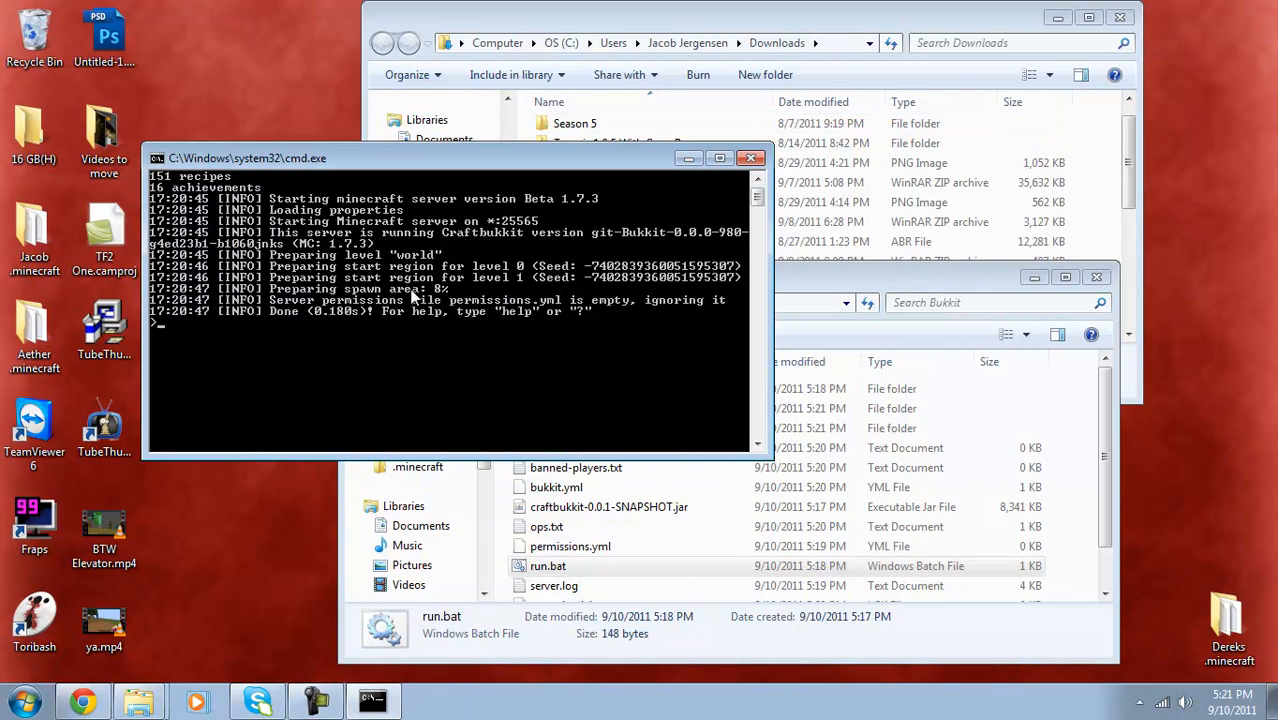
Enter the stop command in the Bukkit server console
text(sto)
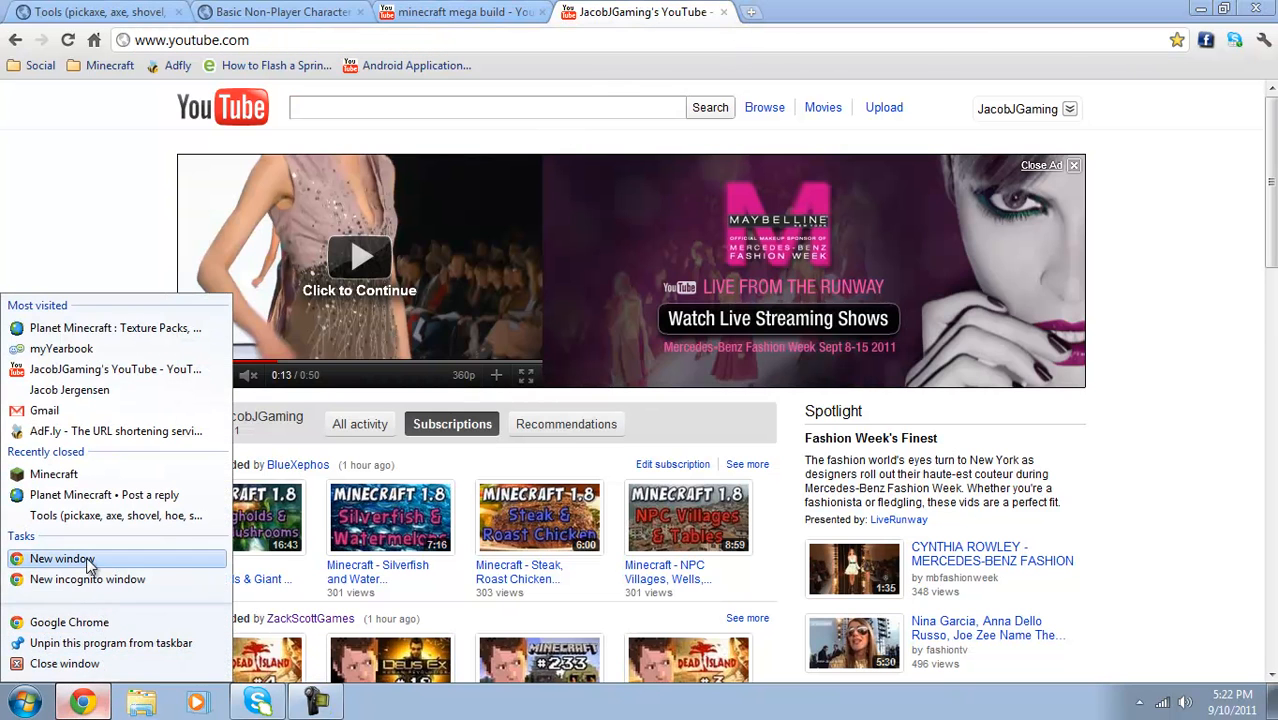
Log in to the Linksys router admin at 192.168.1.1 in a new Chrome window
click(62, 558)
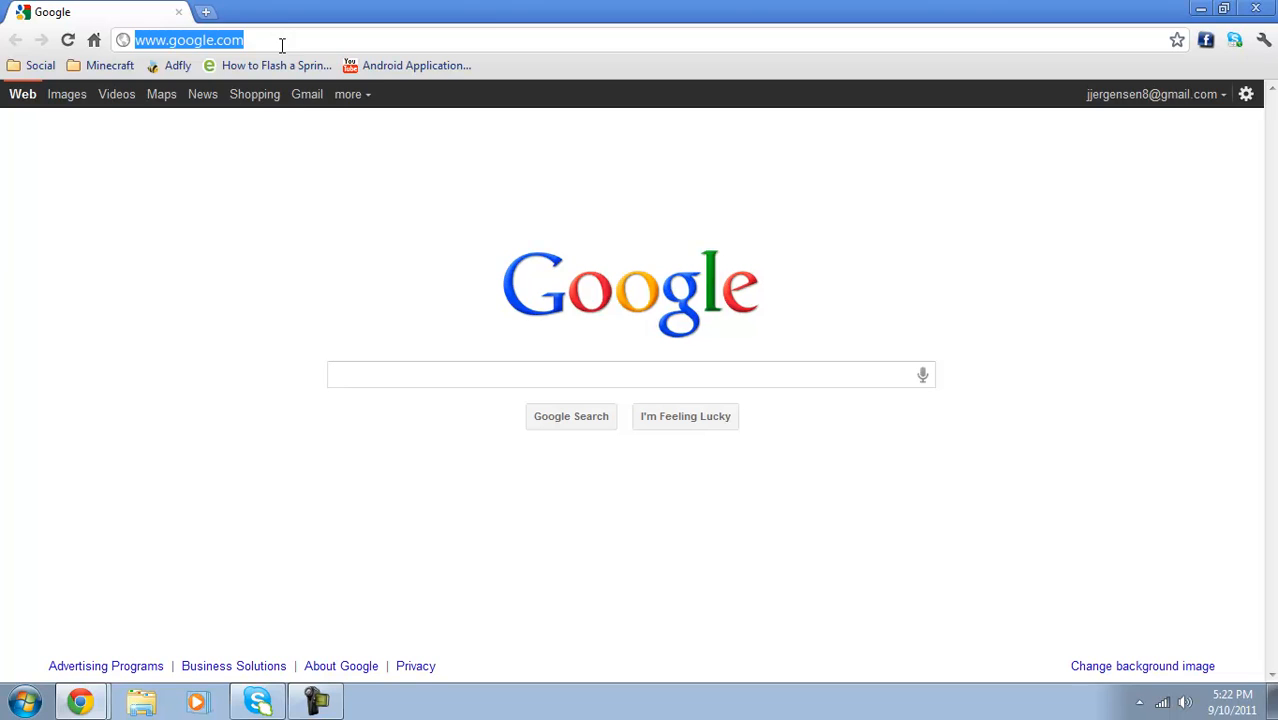
text(192.168.1.1)
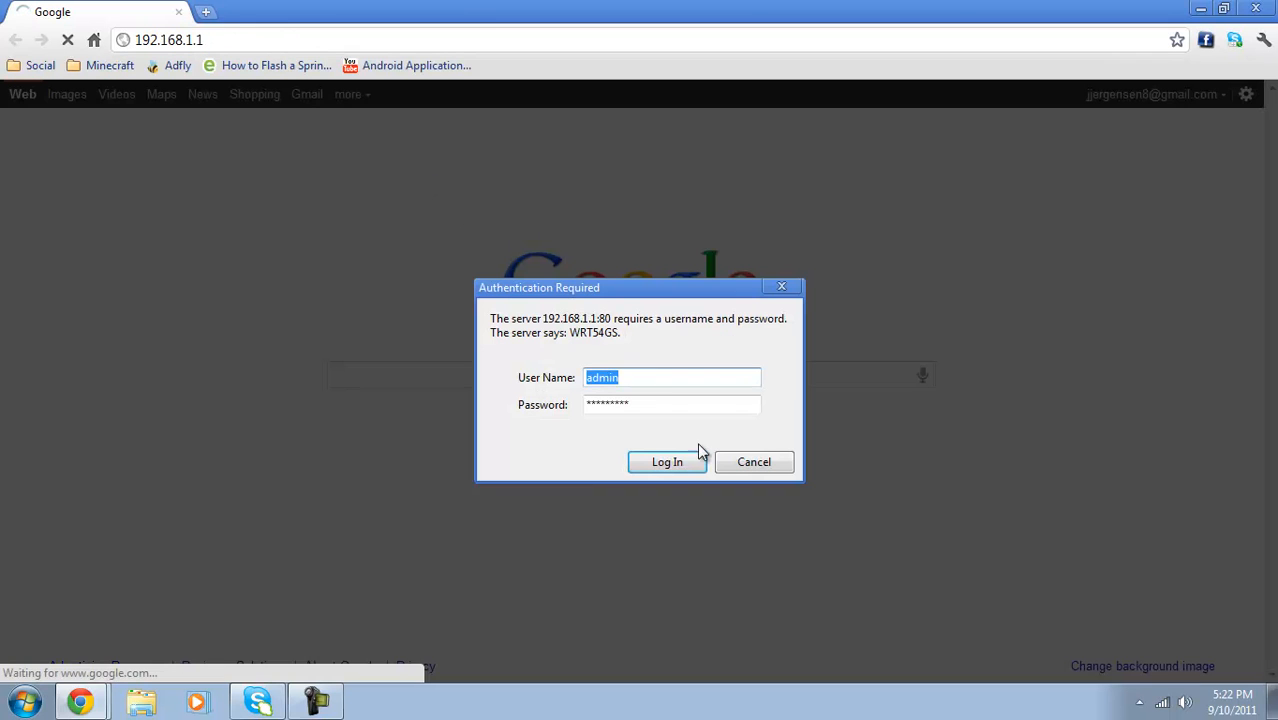
click(670, 404)
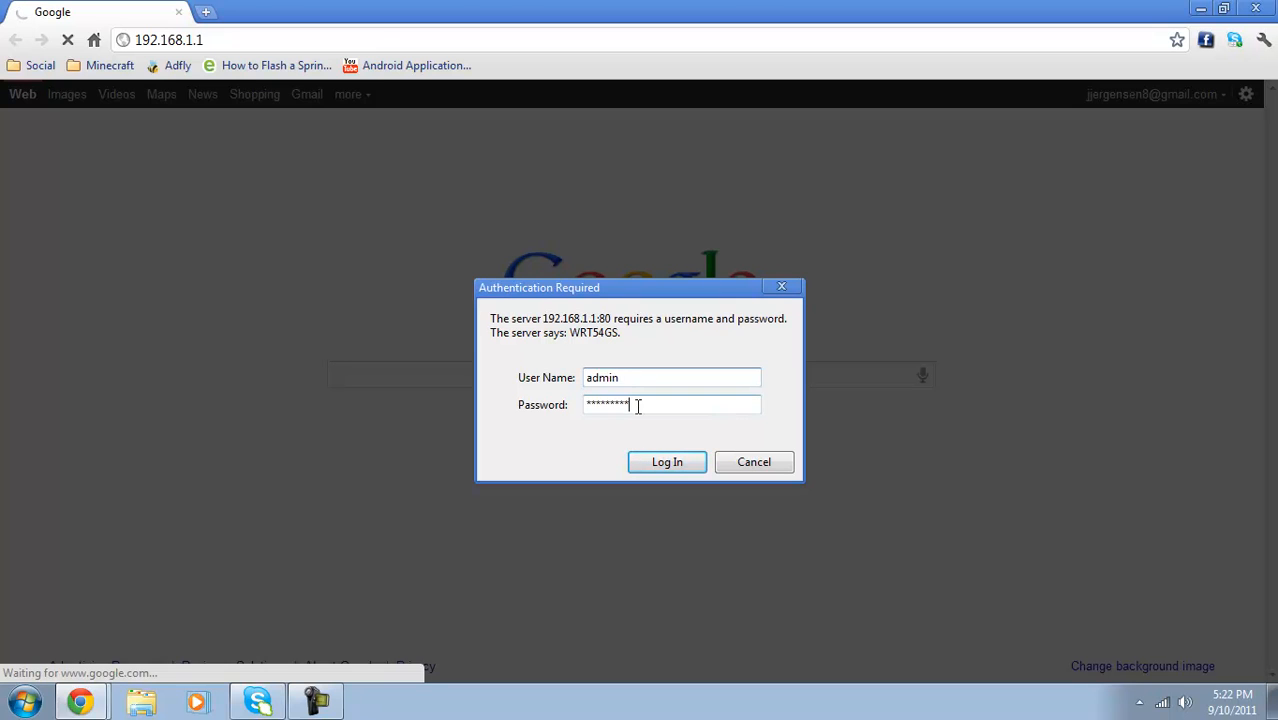
click(667, 462)
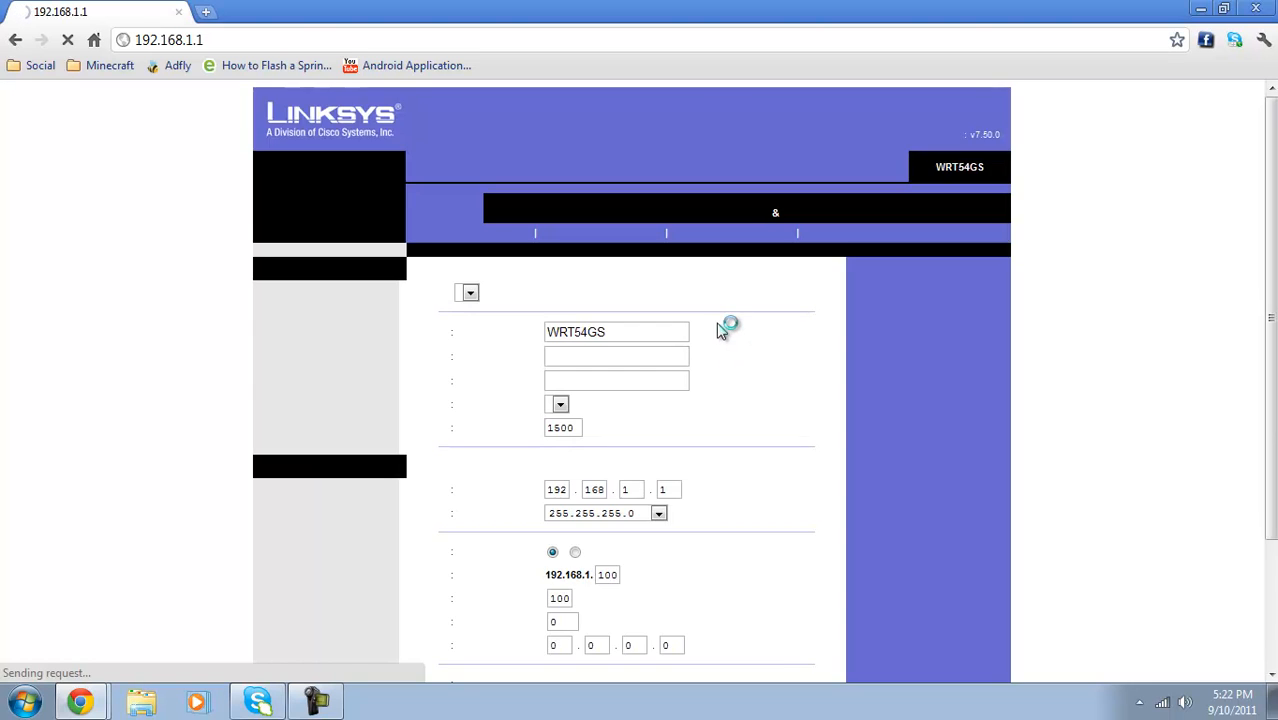
mouse_move(725, 270)
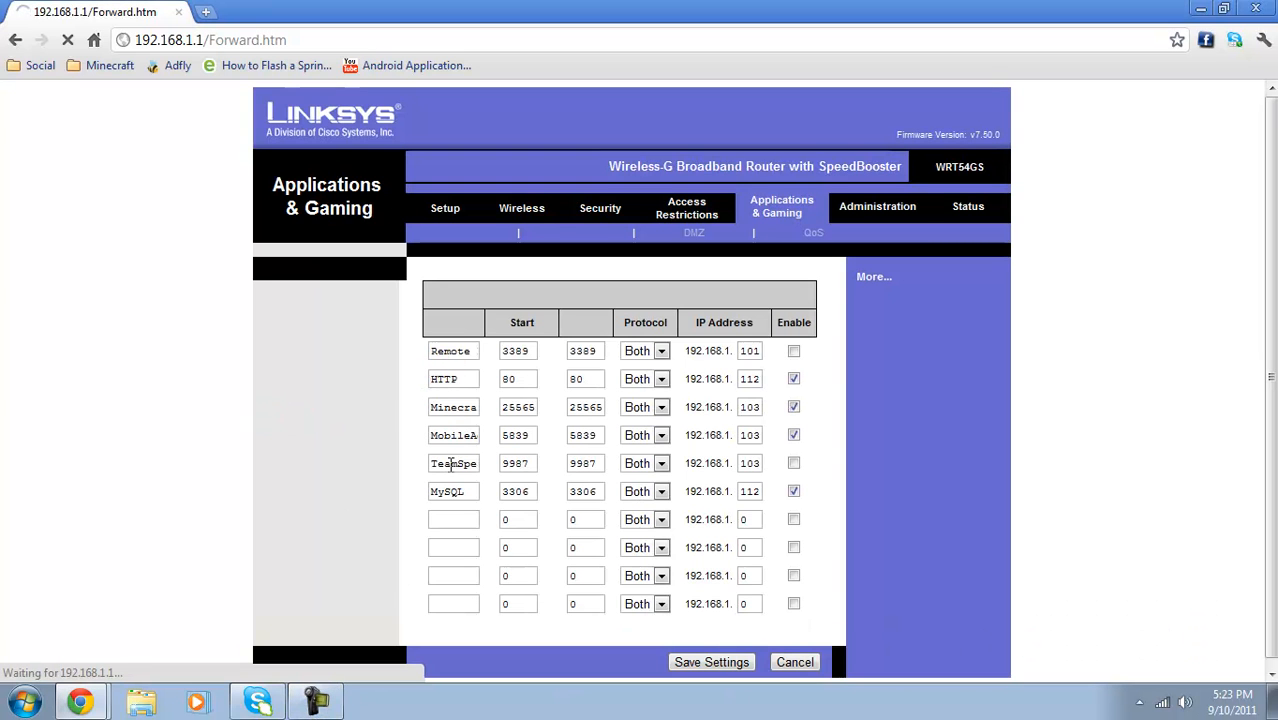
Select the Minecraft port 25565 rule forwarded to 192.168.1.103
click(453, 407)
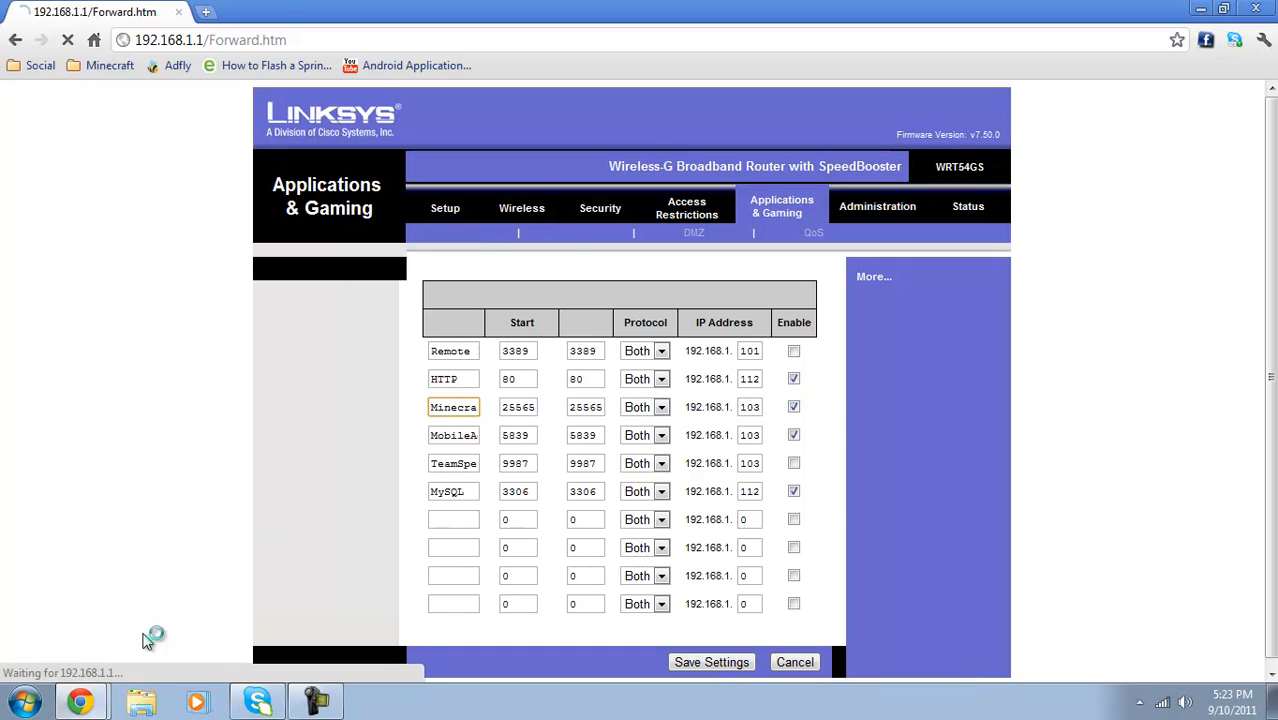
Run ipconfig in a new Command Prompt, showing IPv4 192.168.1.112 and gateway 192.168.1.1
click(24, 700)
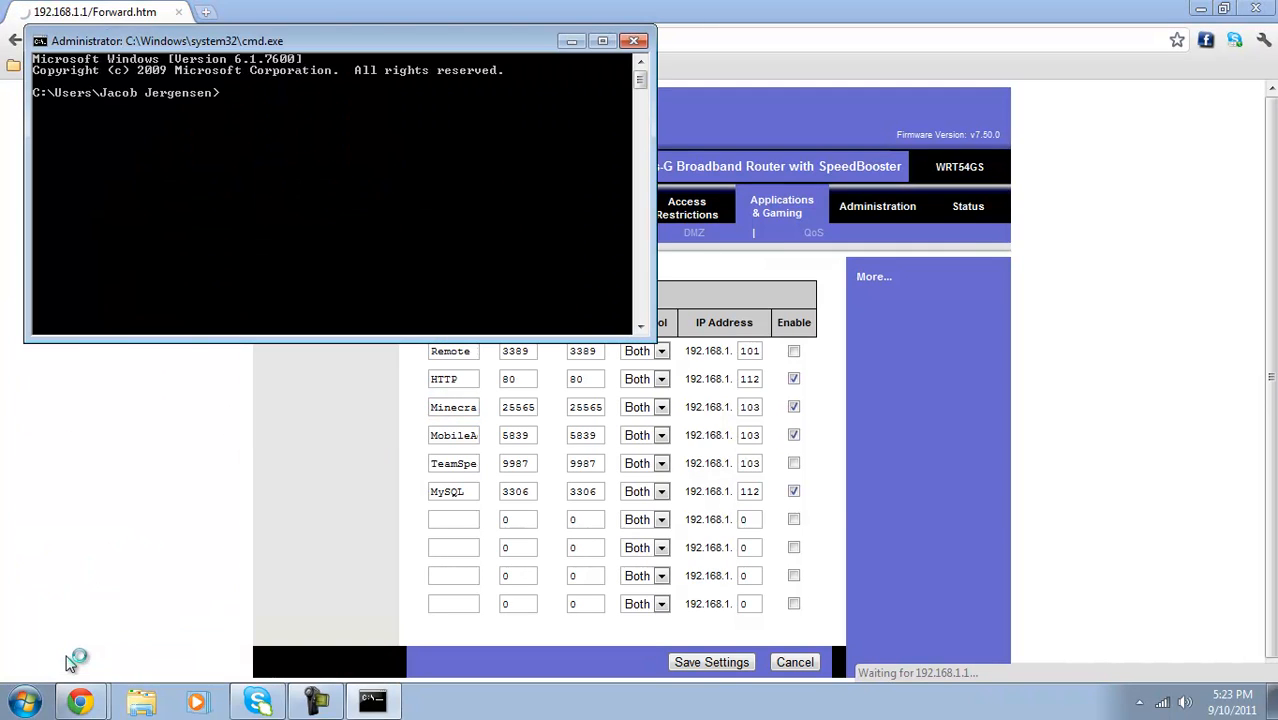
text(ipconfig)
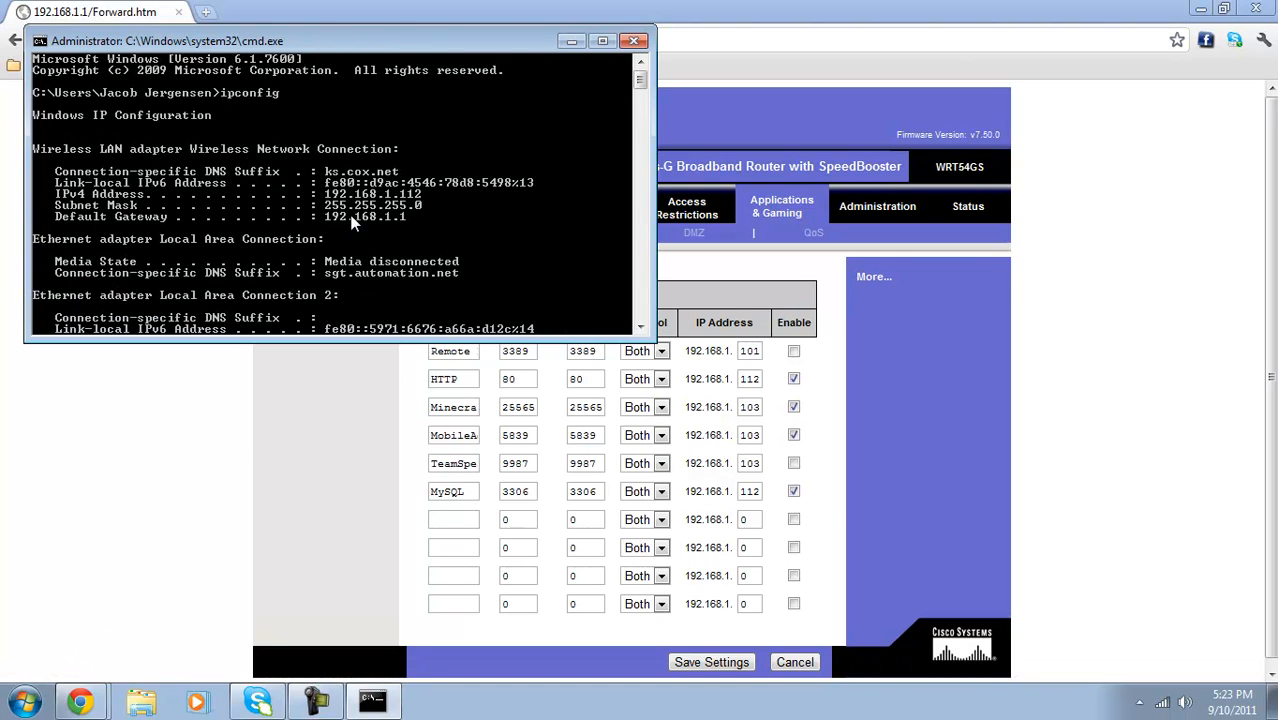
mouse_move(418, 203)
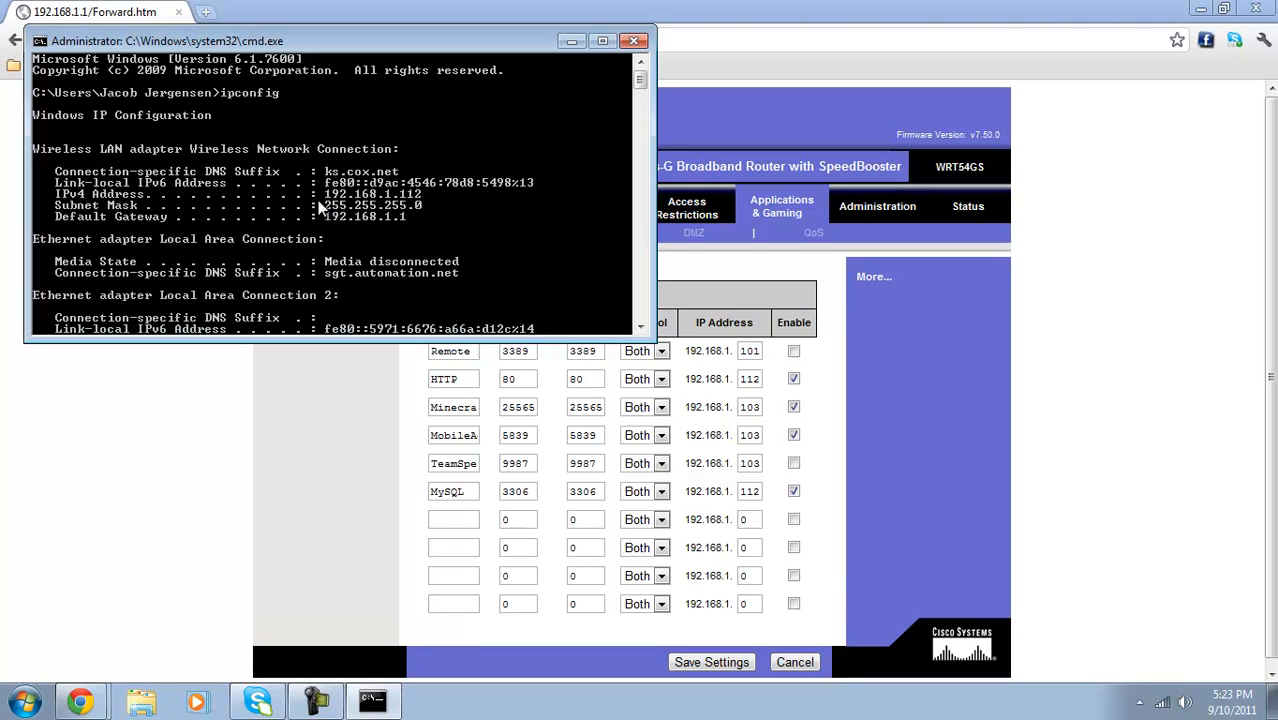
mouse_move(340, 200)
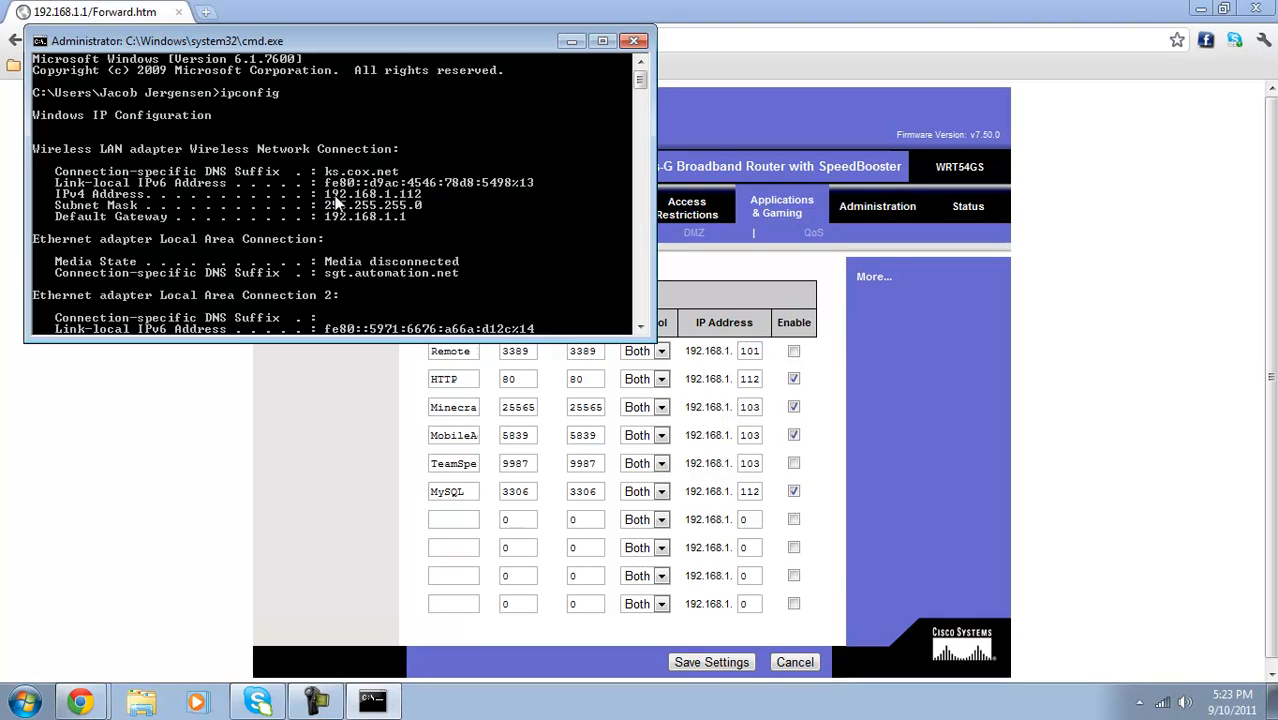
mouse_move(432, 216)
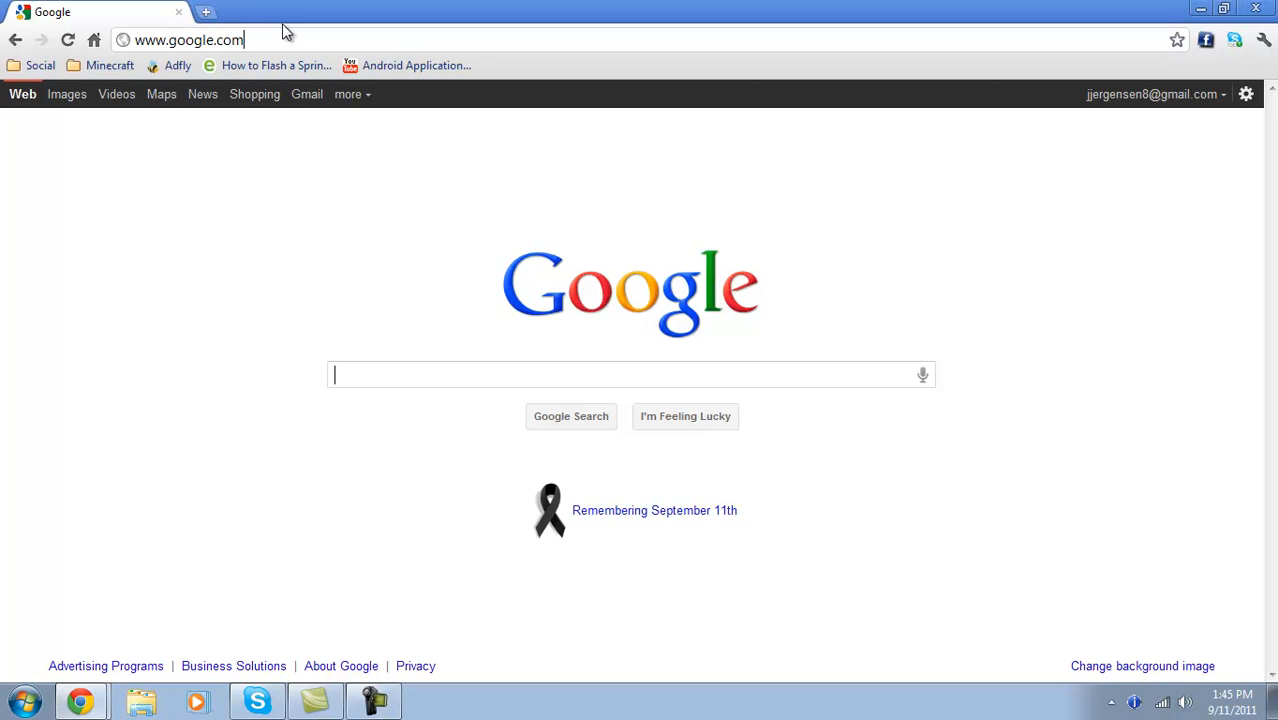
Replace the current Chrome address with ipchicken
double_click(231, 40)
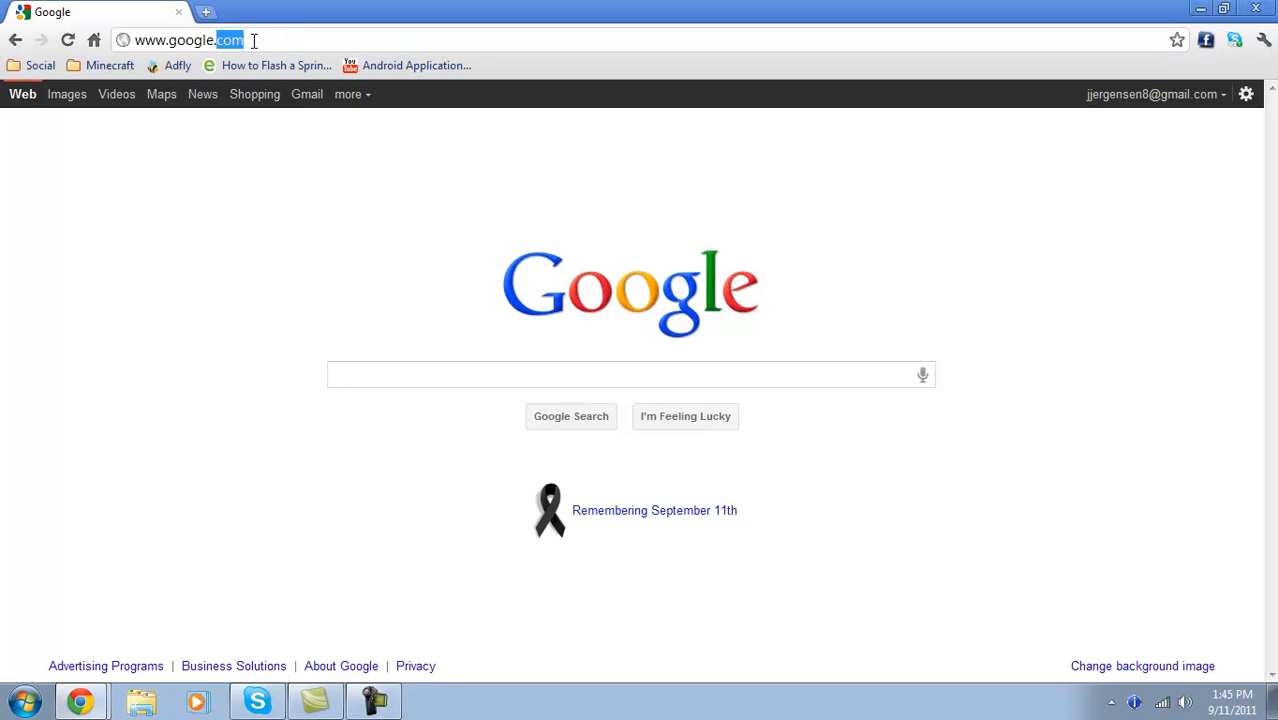
click(631, 374)
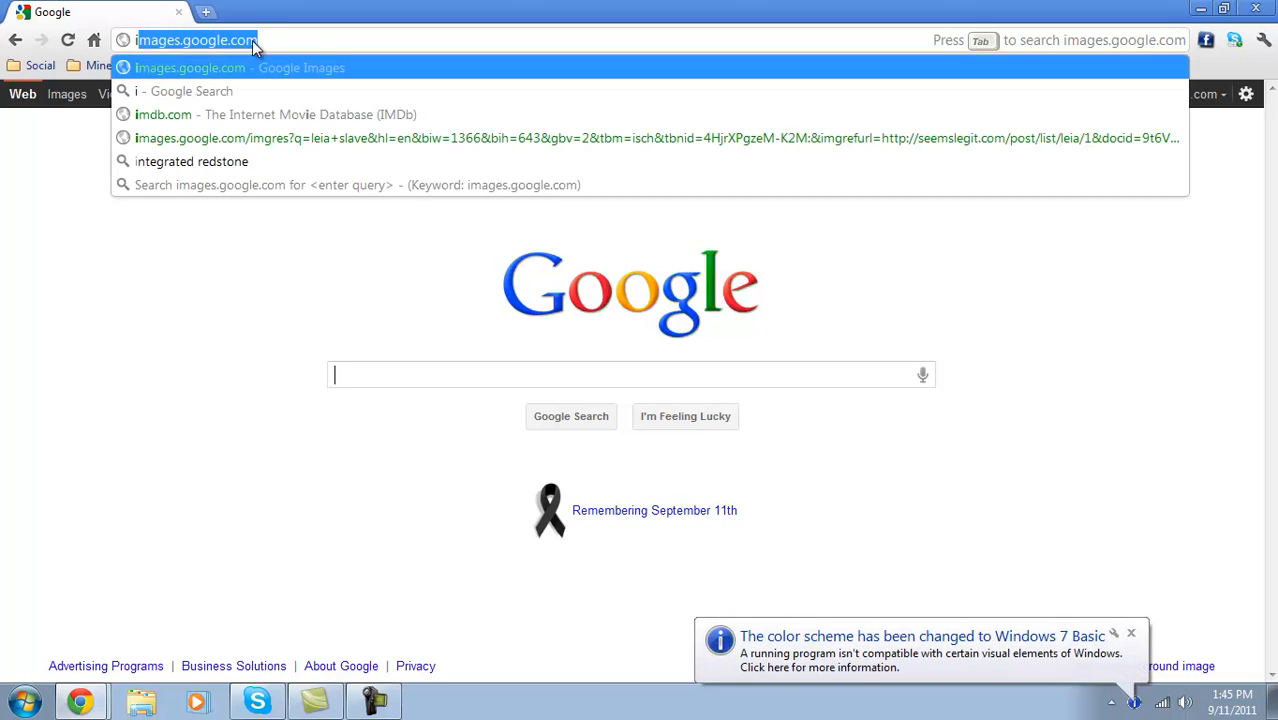
text(ipchicken.com)
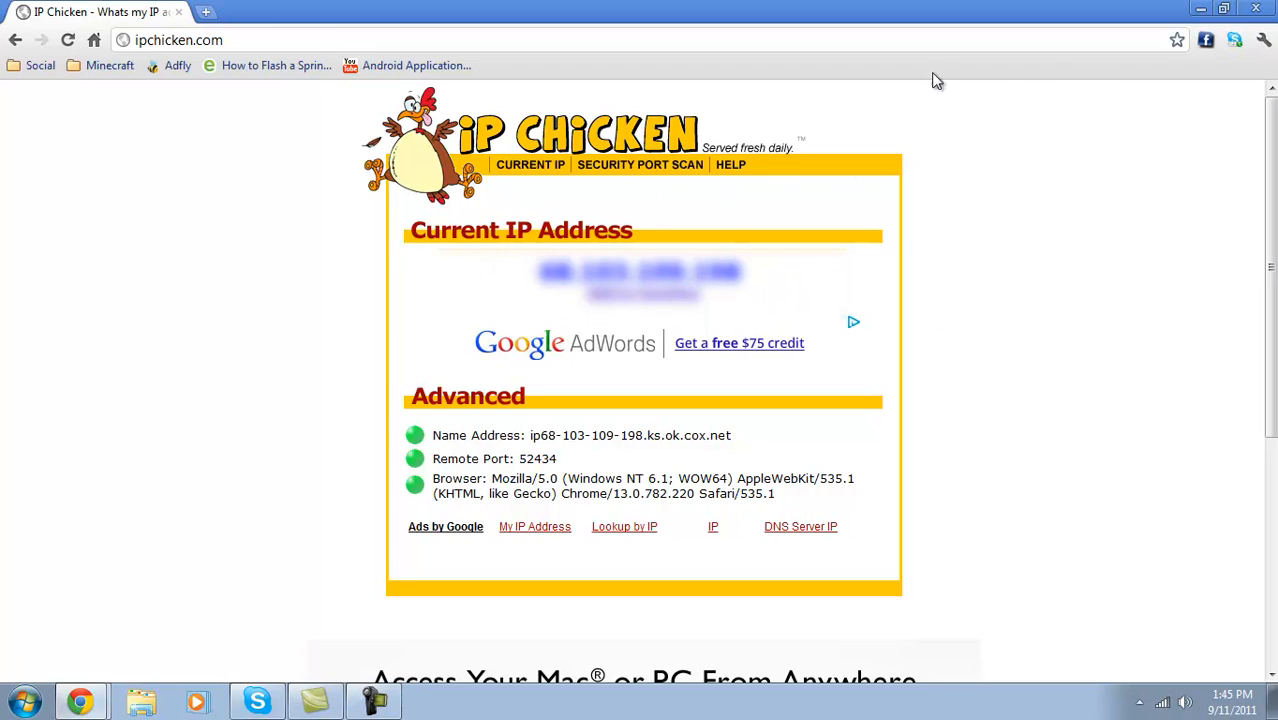
mouse_move(758, 342)
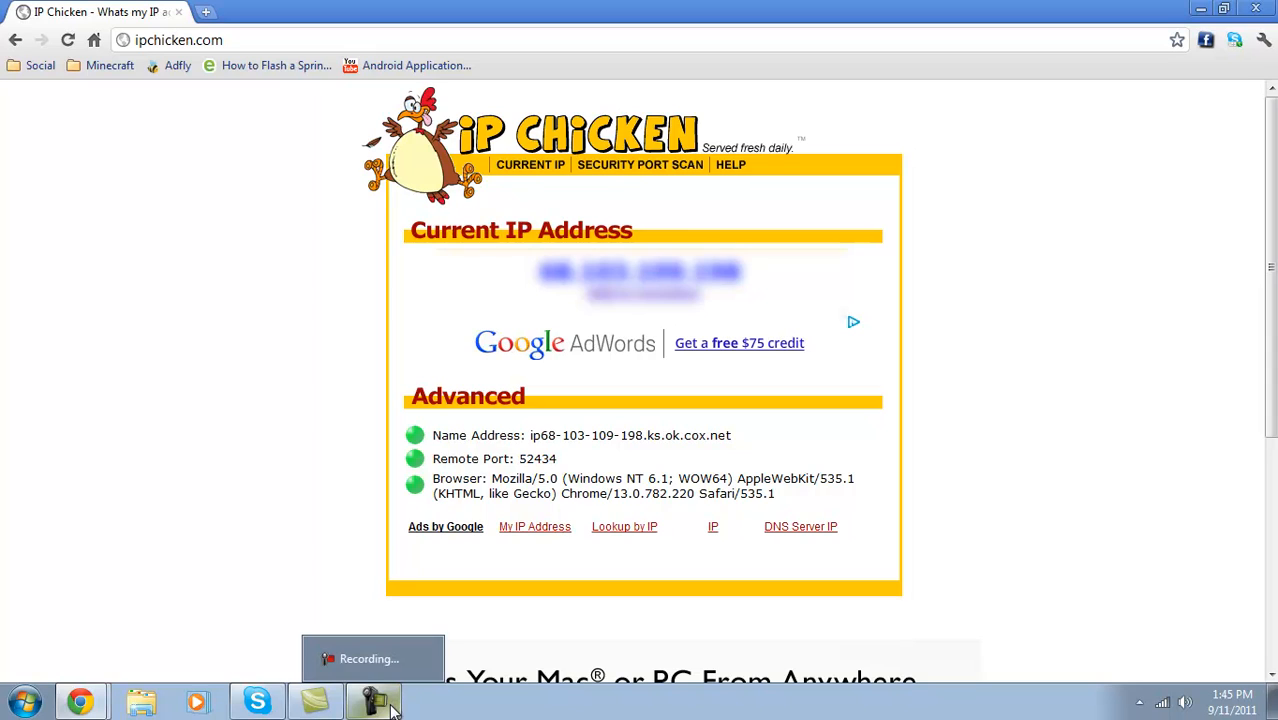
Read the public IP on ipchicken.com, then bring the Bukkit folder desktop forward
click(640, 12)
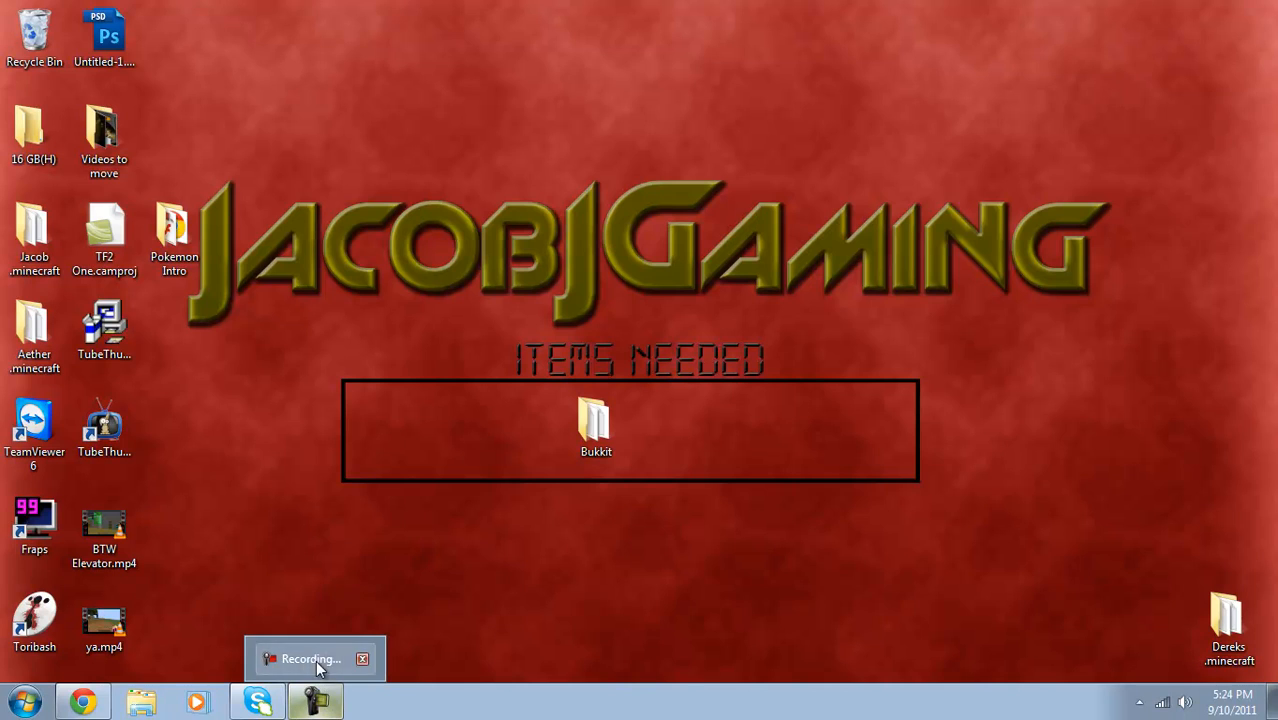
click(311, 658)
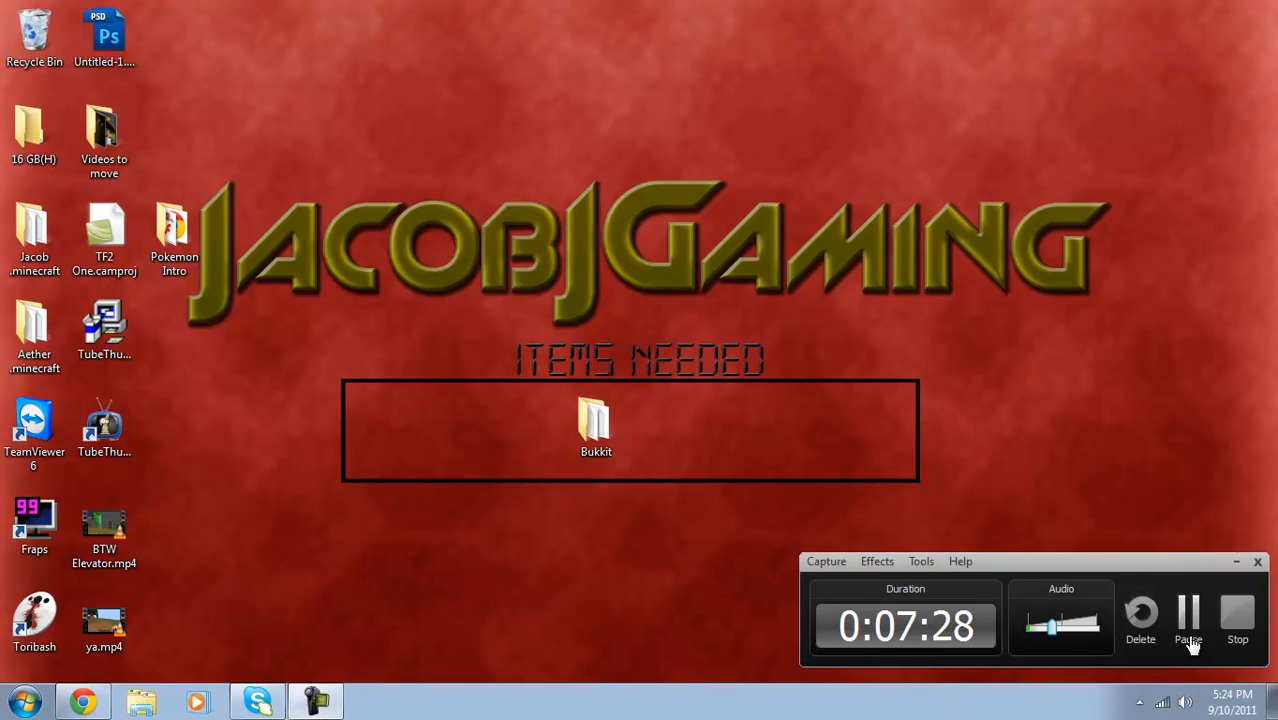